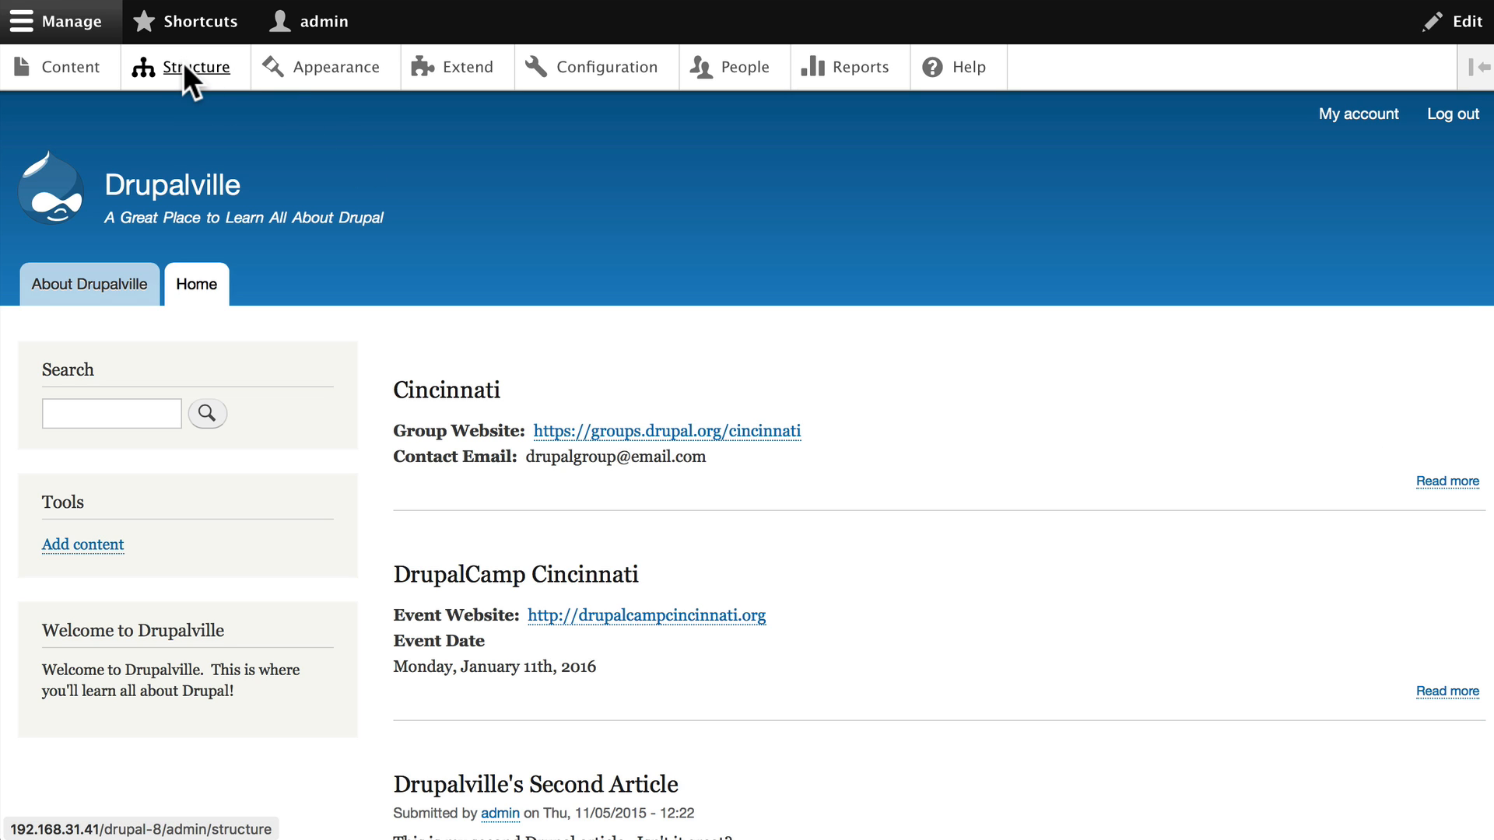
Go to Structure > Views to list the site's existing views
{"action": "left_click", "coordinate": [199, 67]}
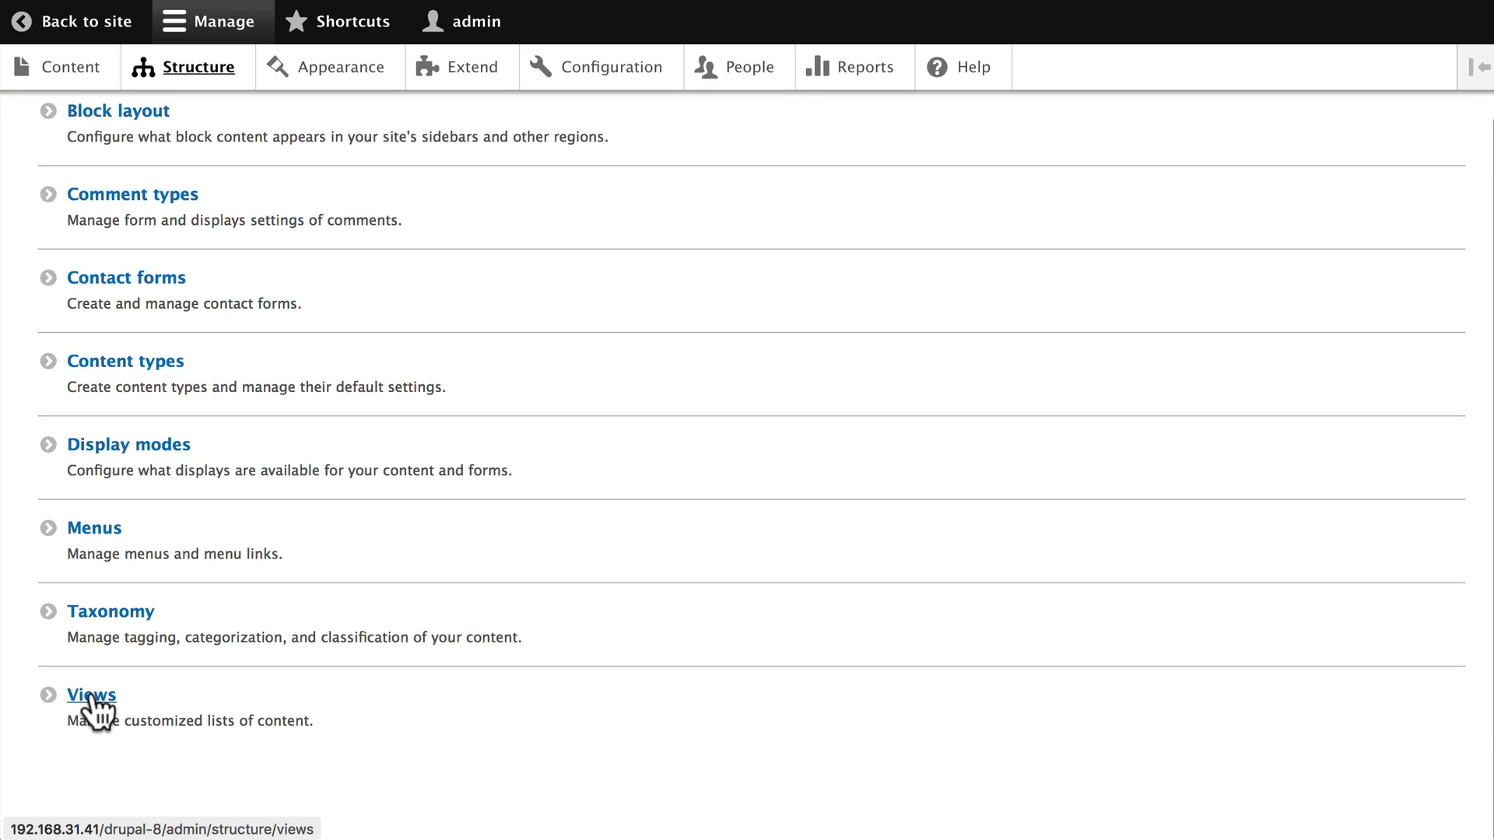
{"action": "left_click", "coordinate": [91, 694]}
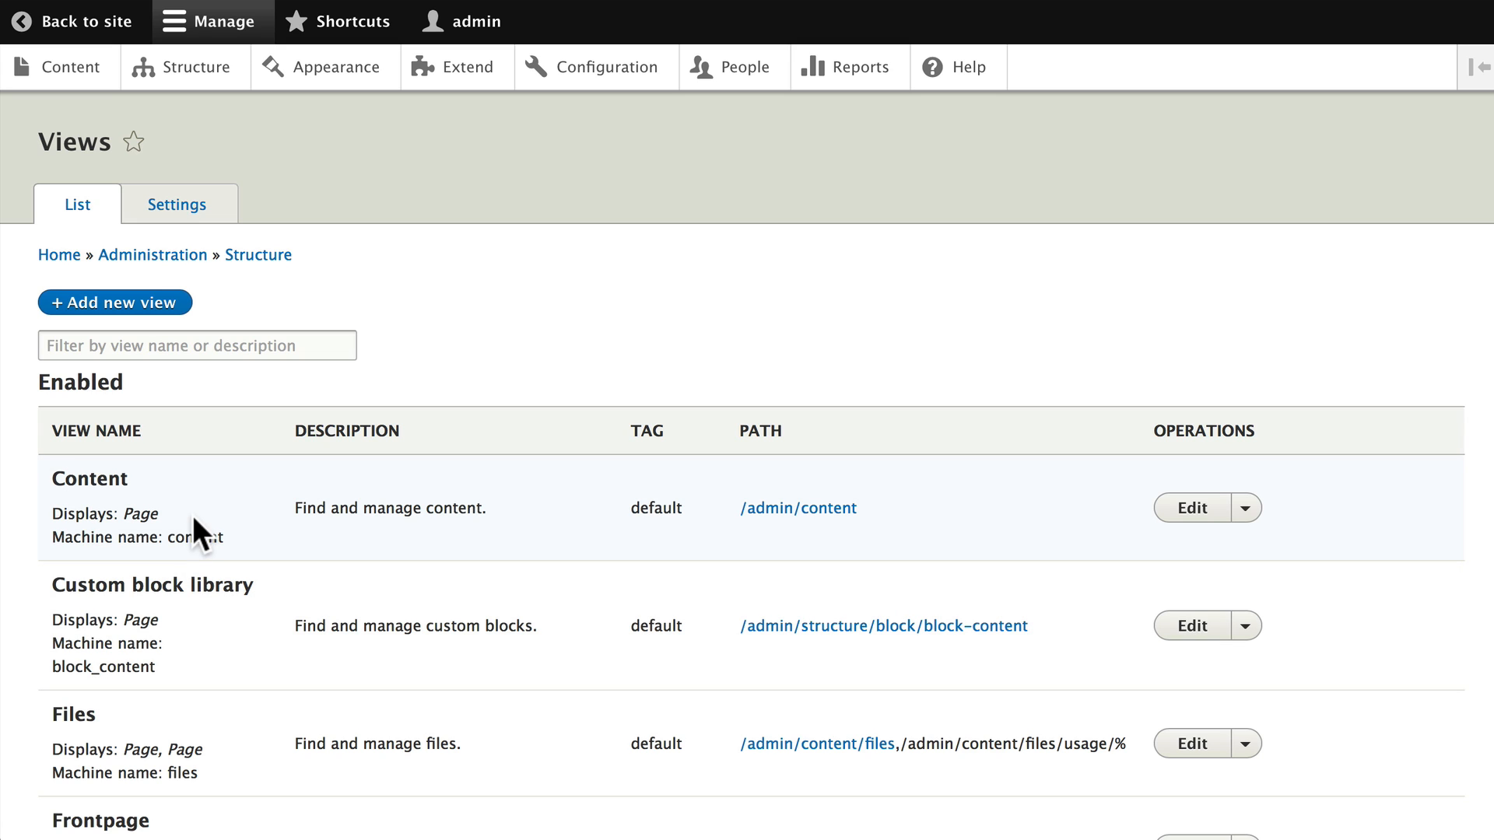
{"action": "mouse_move", "coordinate": [389, 544]}
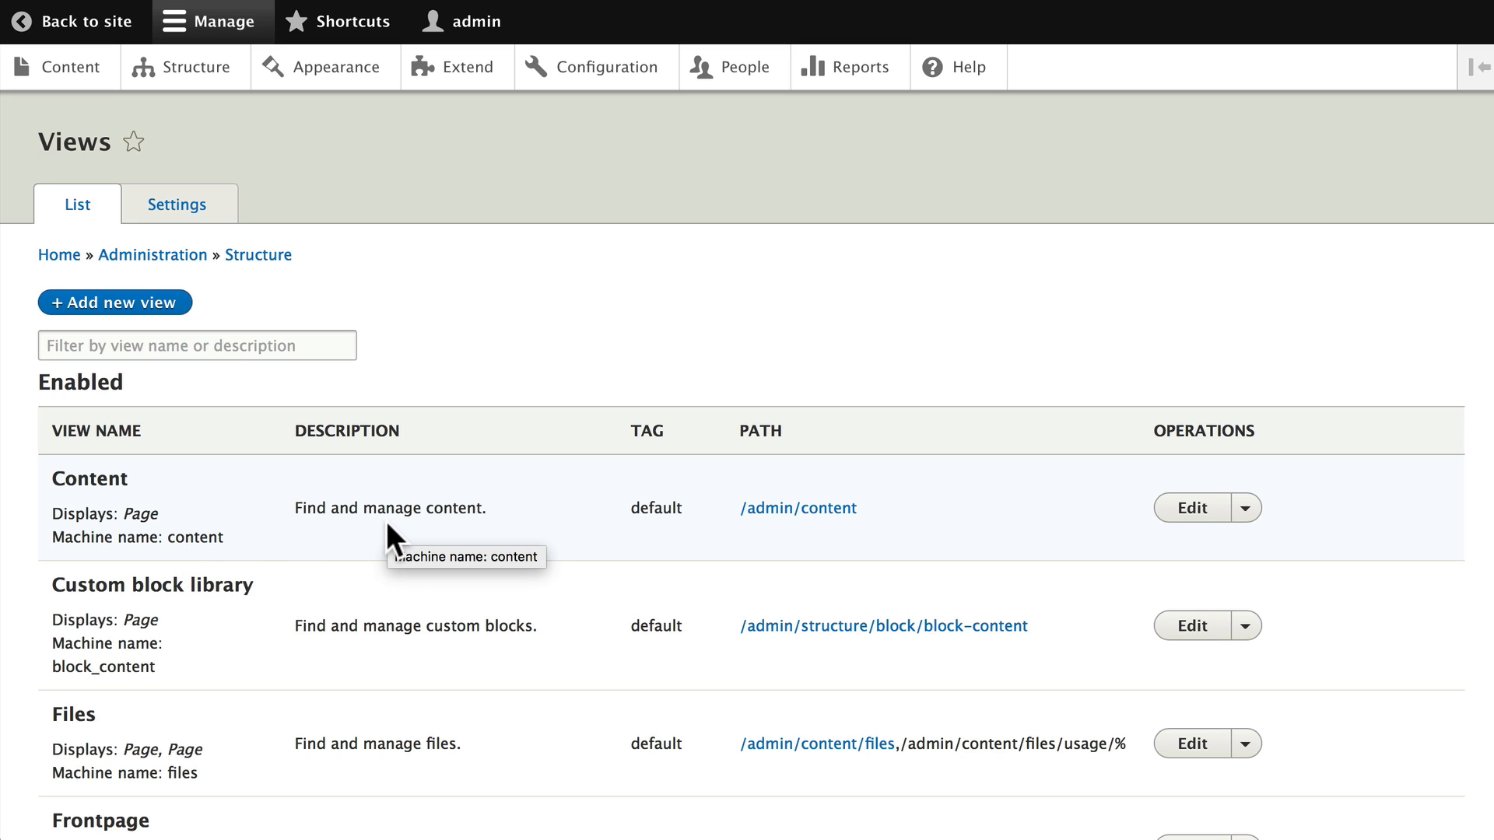
{"action": "scroll", "scroll_direction": "down", "scroll_amount": 3}
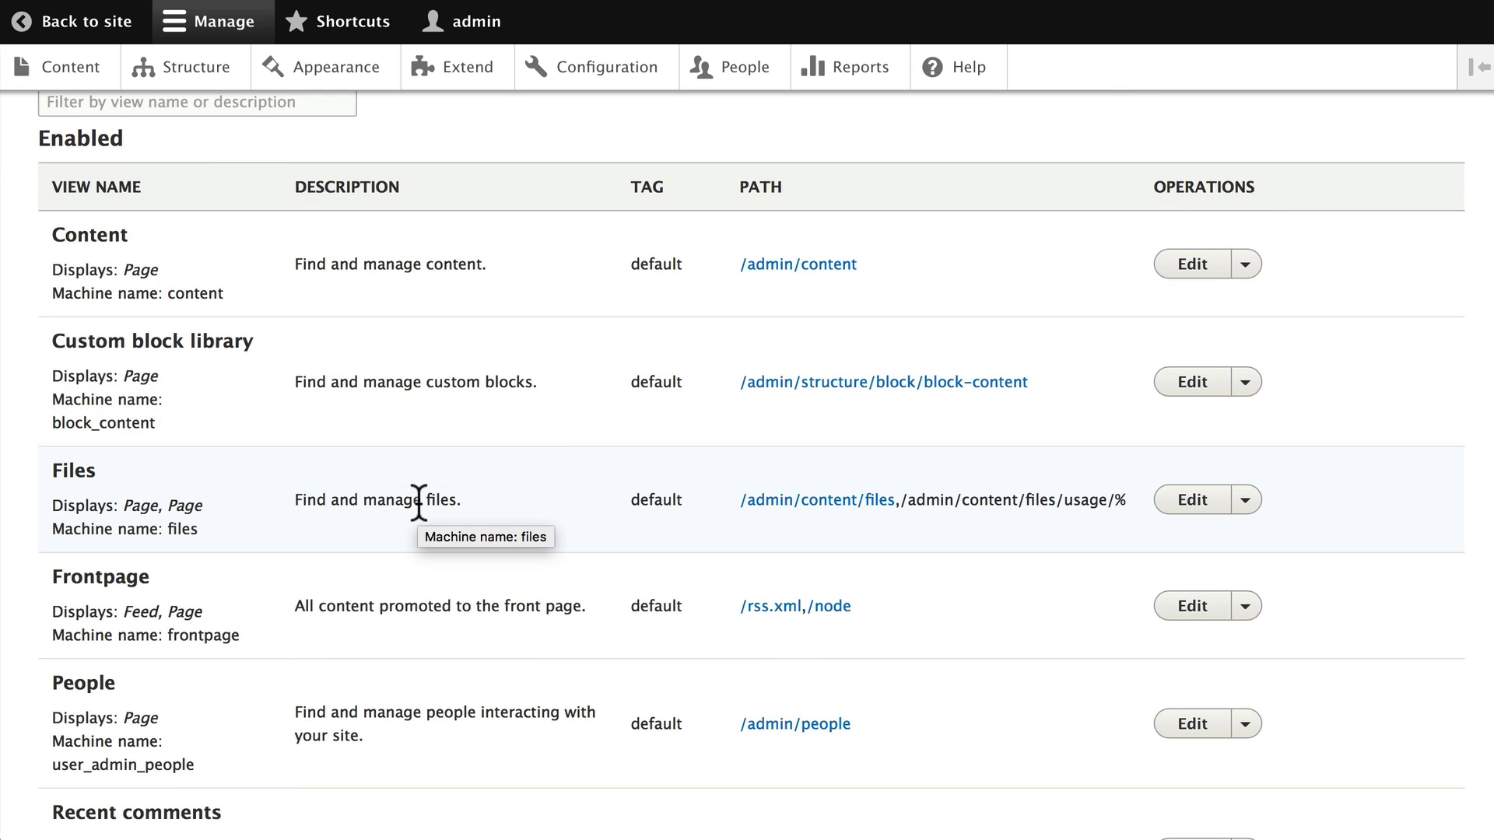
{"action": "scroll", "scroll_direction": "down", "scroll_amount": 3}
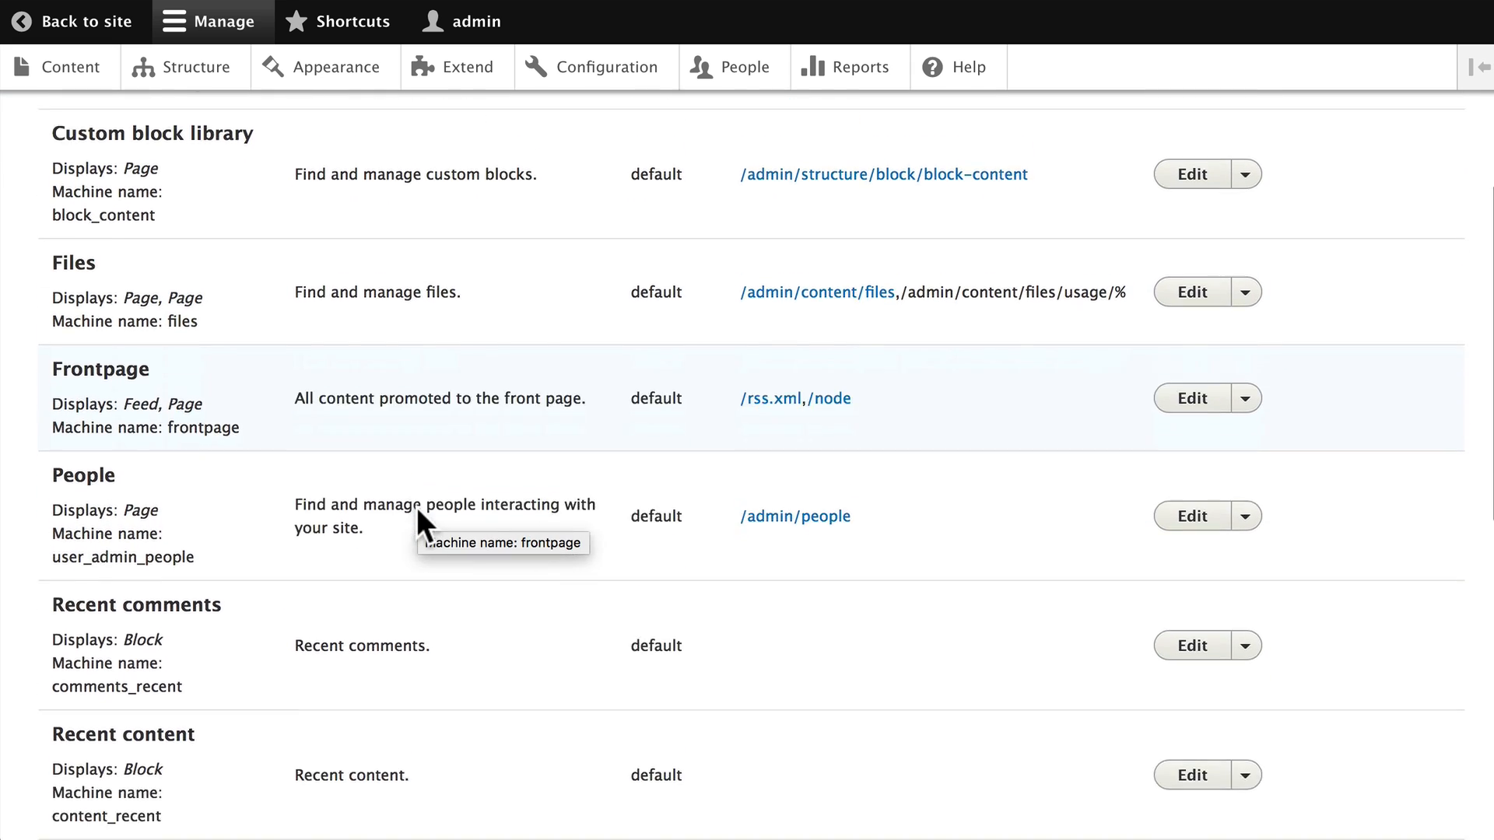
{"action": "scroll", "scroll_direction": "down", "scroll_amount": 3}
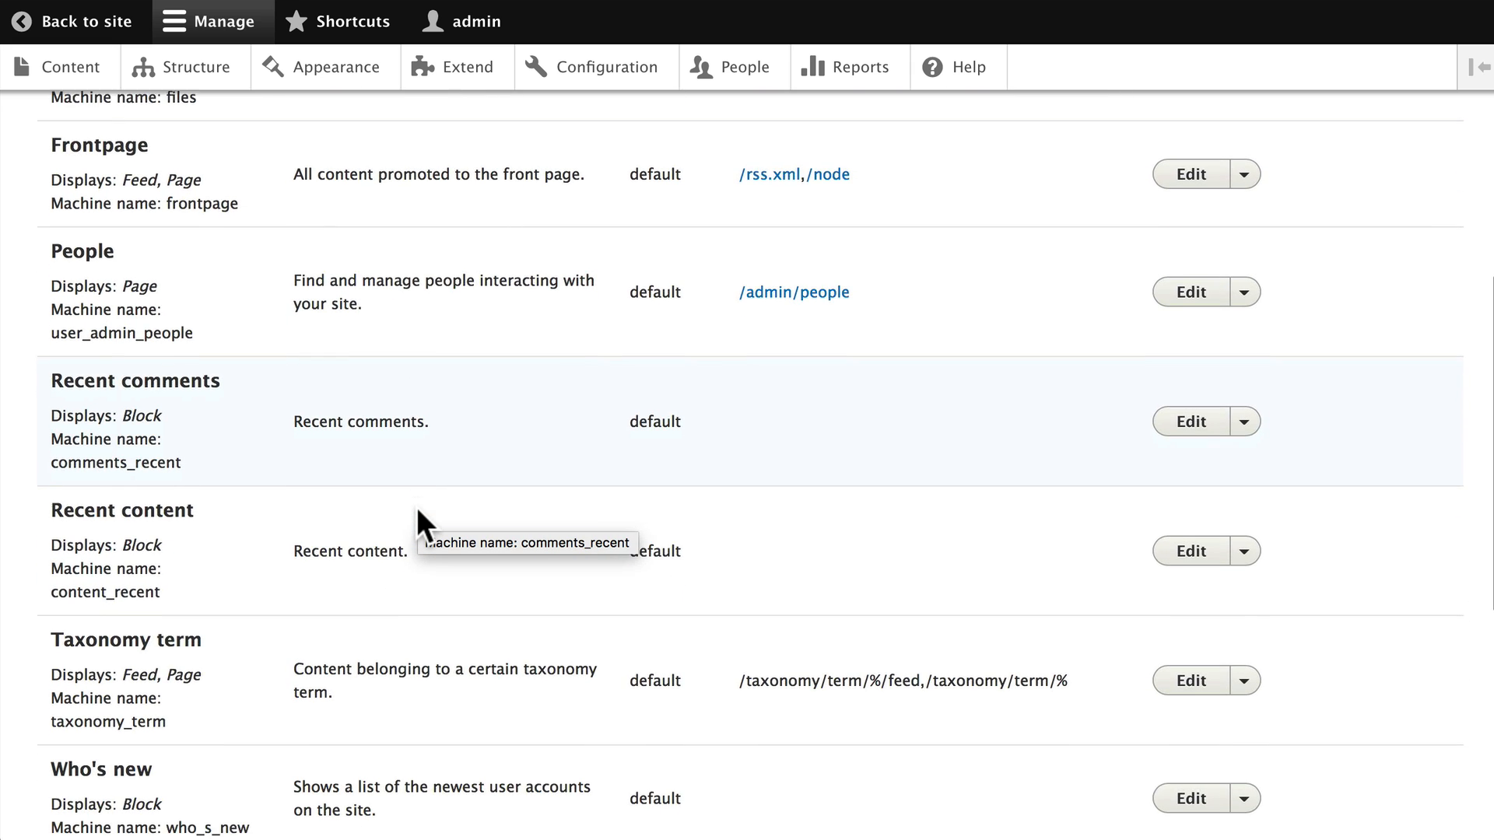
{"action": "scroll", "scroll_direction": "down", "scroll_amount": 3}
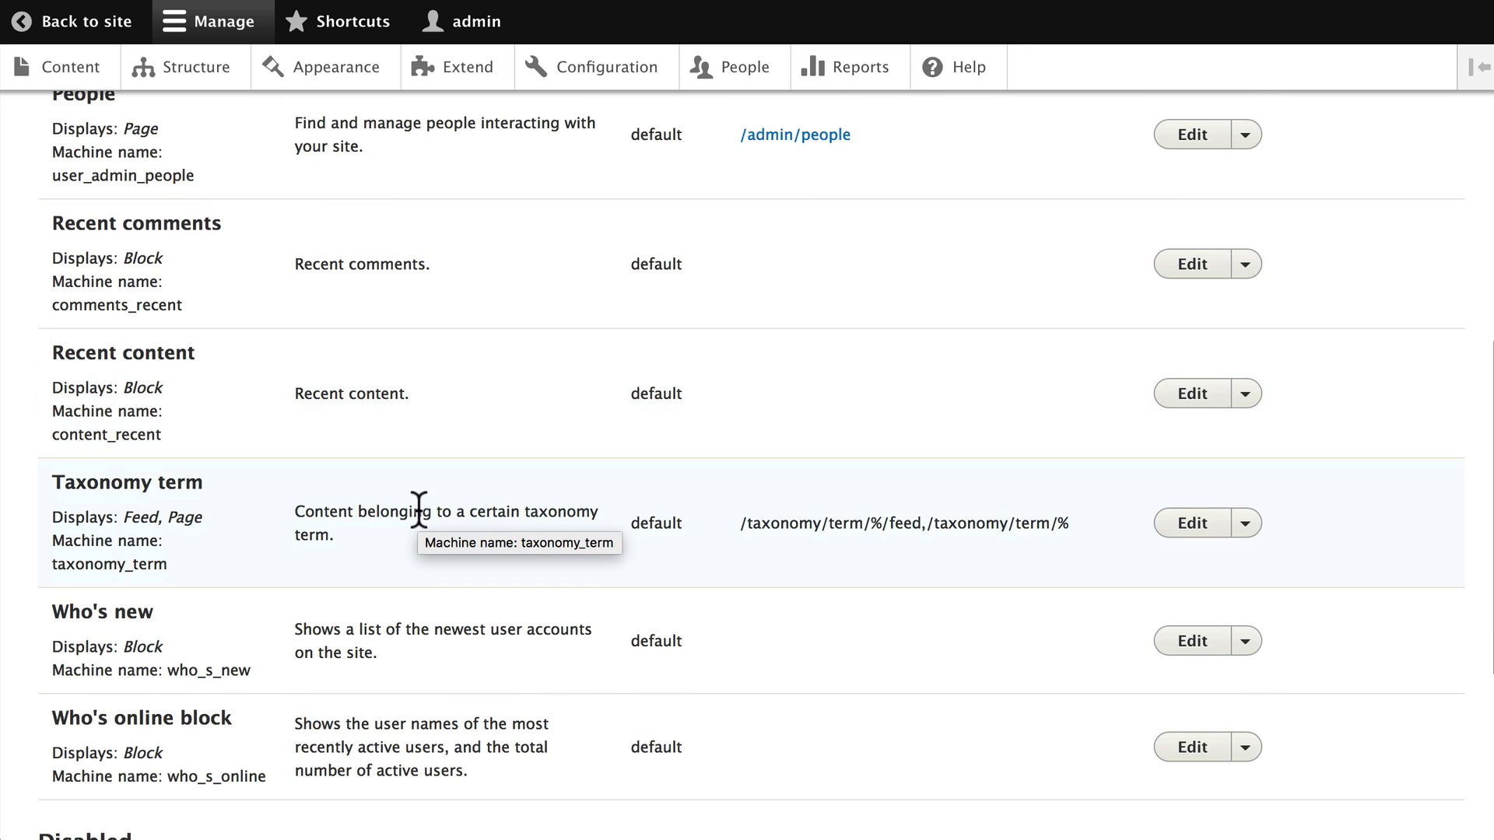
{"action": "scroll", "scroll_direction": "down", "scroll_amount": 3}
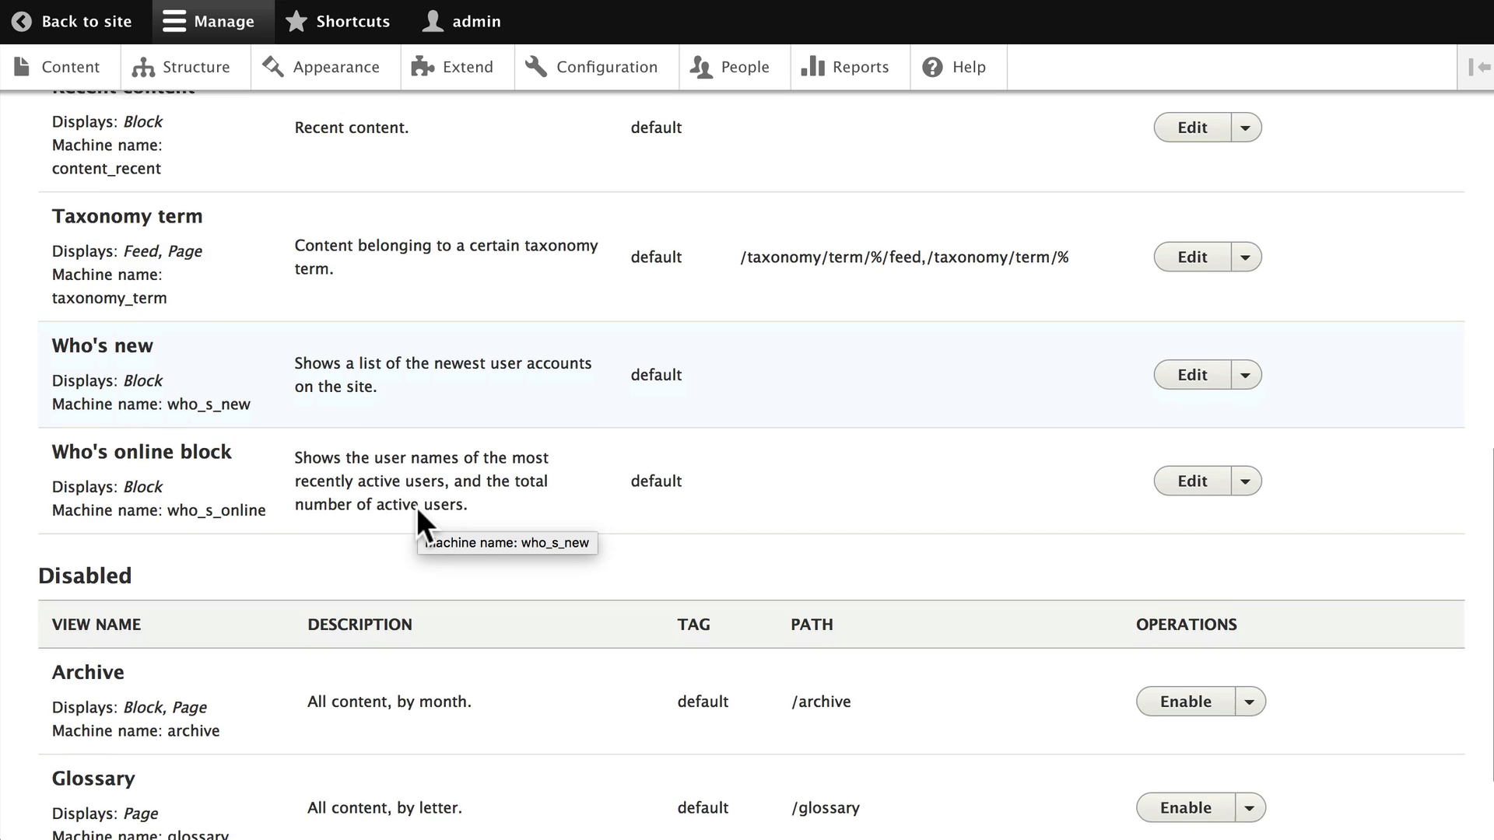
{"action": "scroll", "scroll_direction": "down", "scroll_amount": 3}
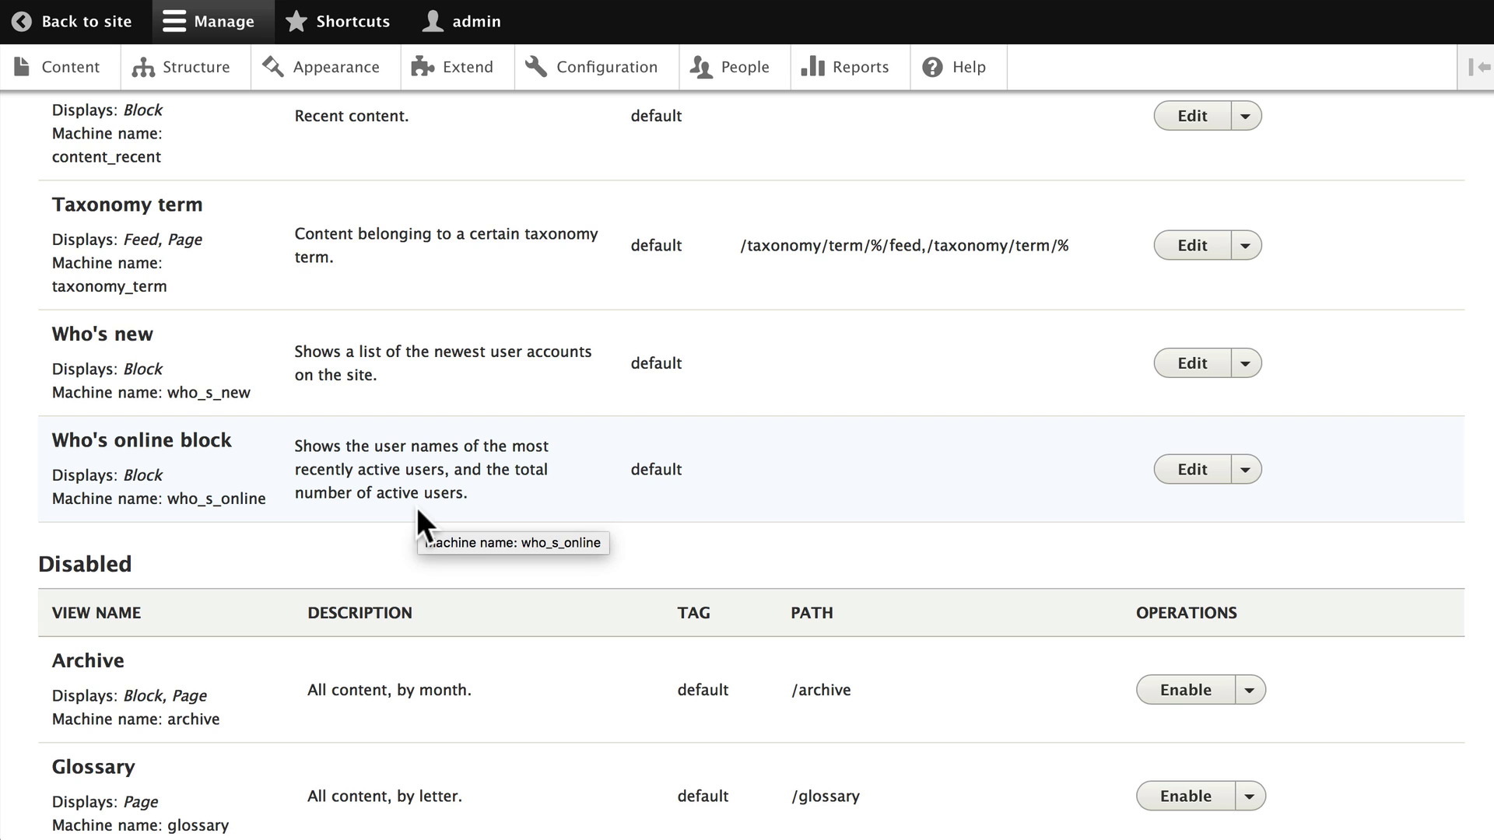
{"action": "mouse_move", "coordinate": [419, 535]}
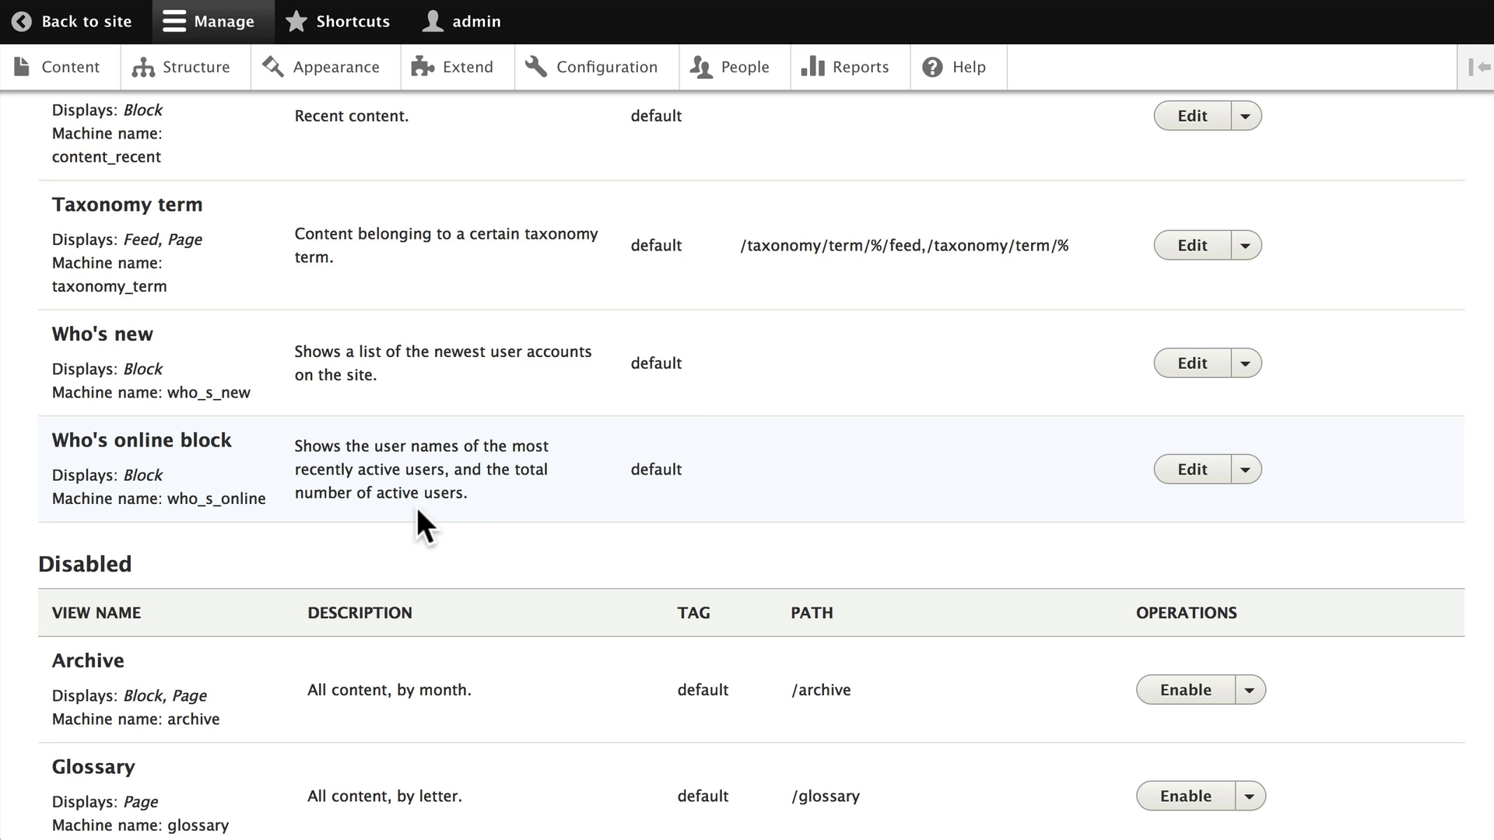
{"action": "scroll", "scroll_direction": "down", "scroll_amount": 3}
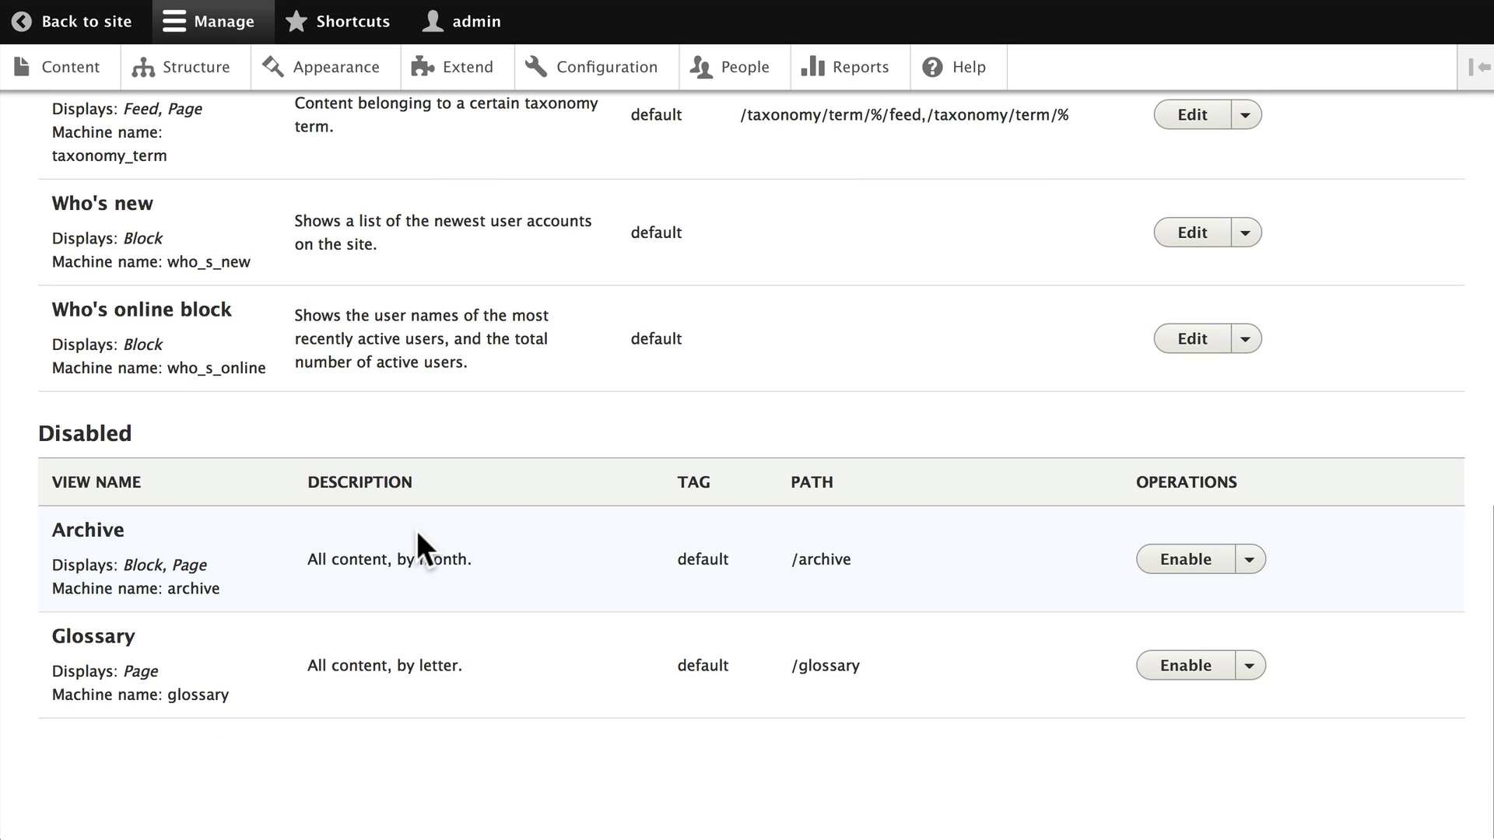
{"action": "mouse_move", "coordinate": [424, 558]}
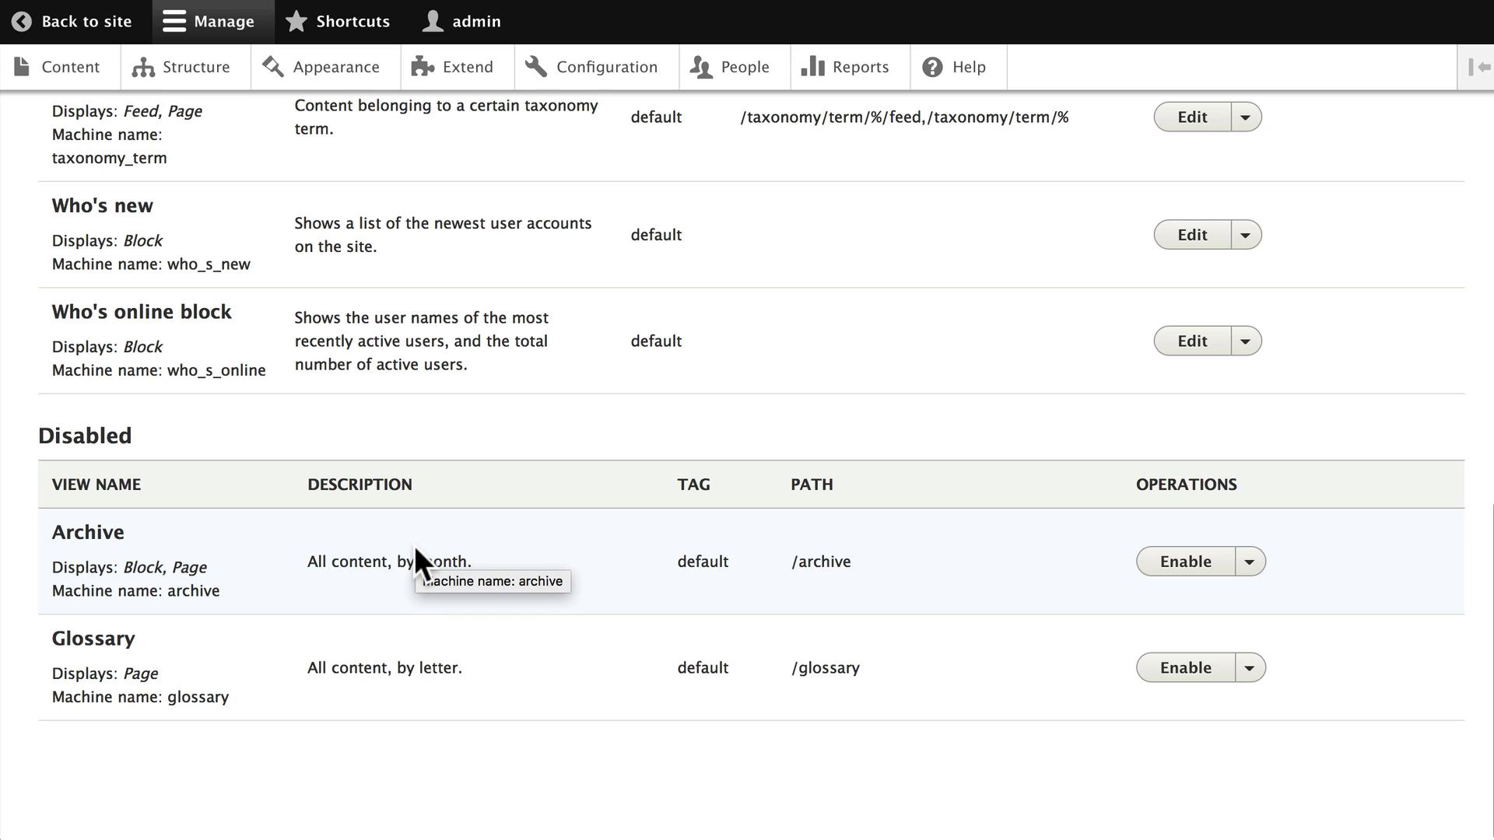
{"action": "mouse_move", "coordinate": [510, 772]}
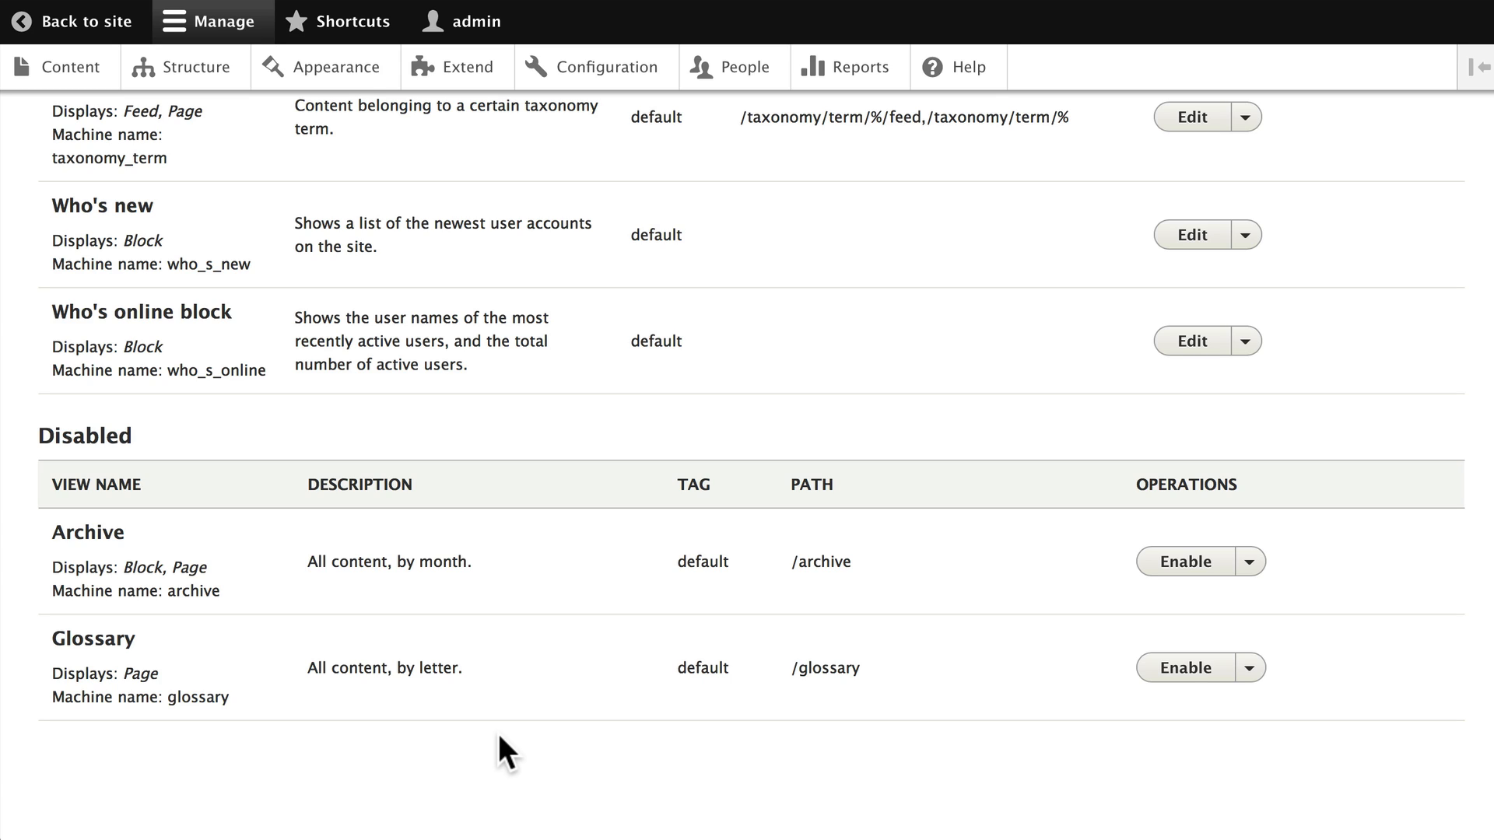
{"action": "scroll", "scroll_direction": "up", "scroll_amount": 3}
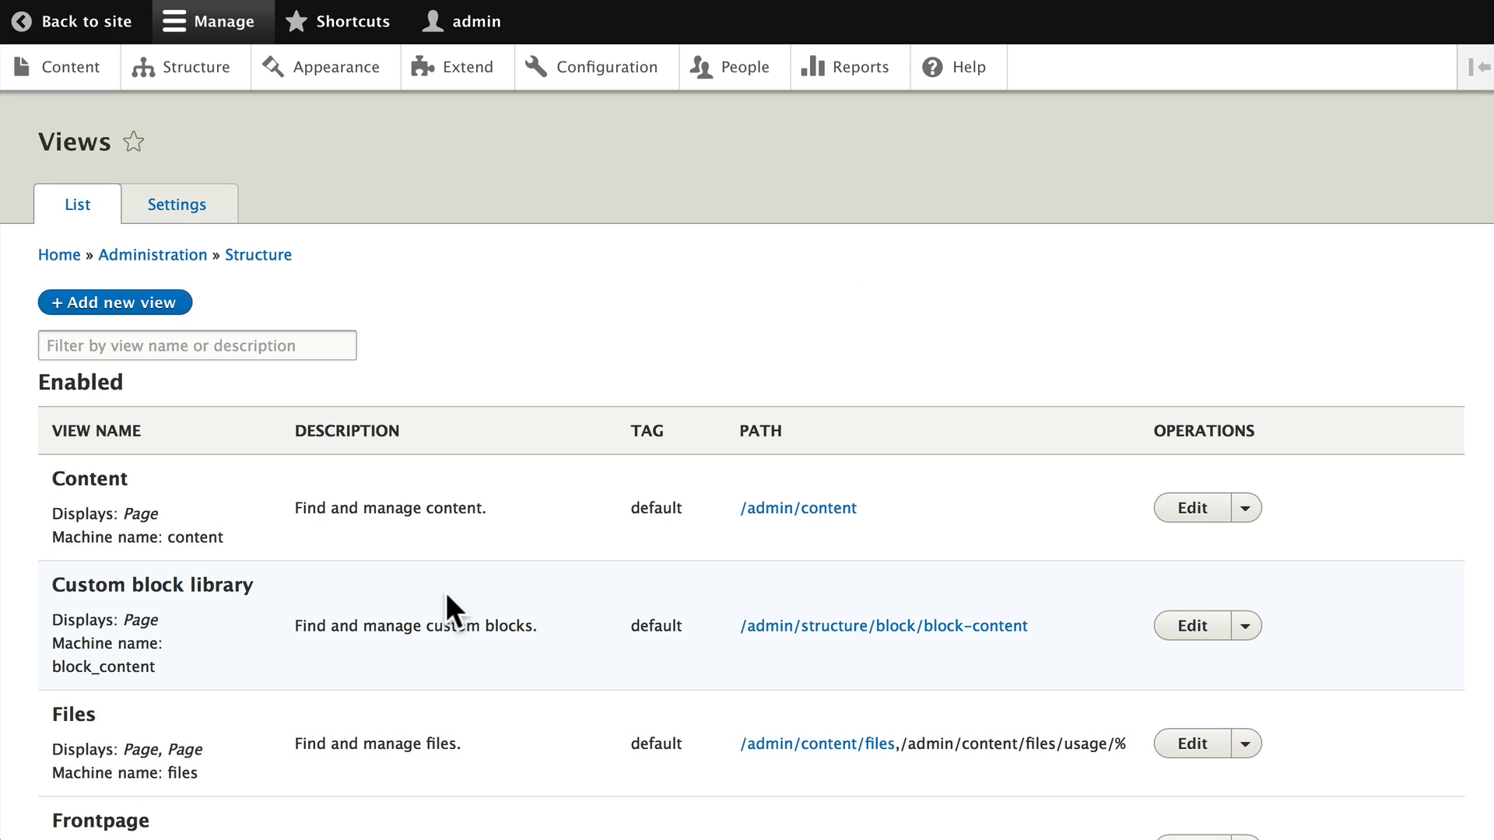
{"action": "mouse_move", "coordinate": [452, 610]}
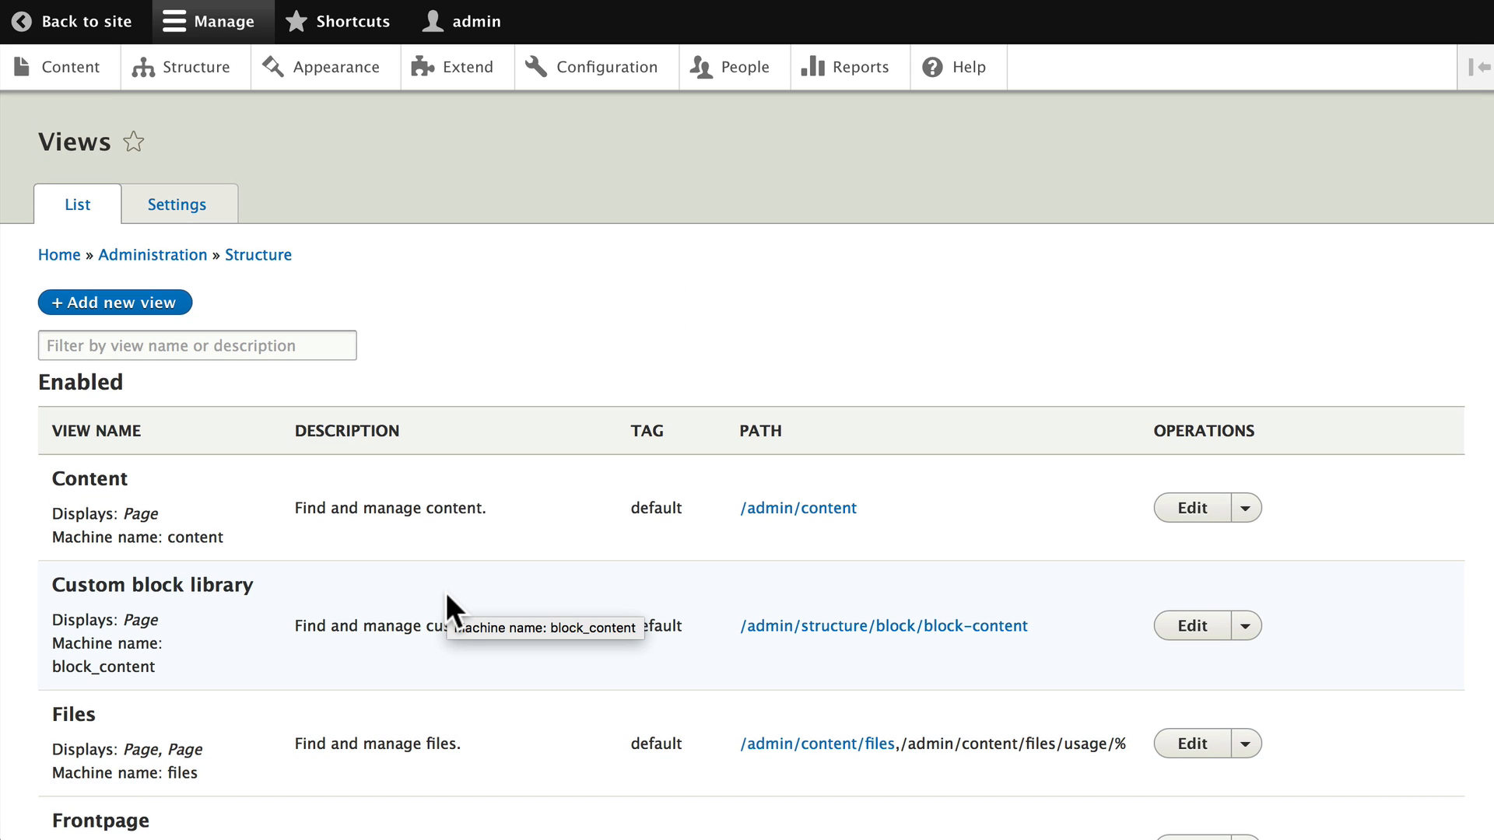
{"action": "mouse_move", "coordinate": [300, 394]}
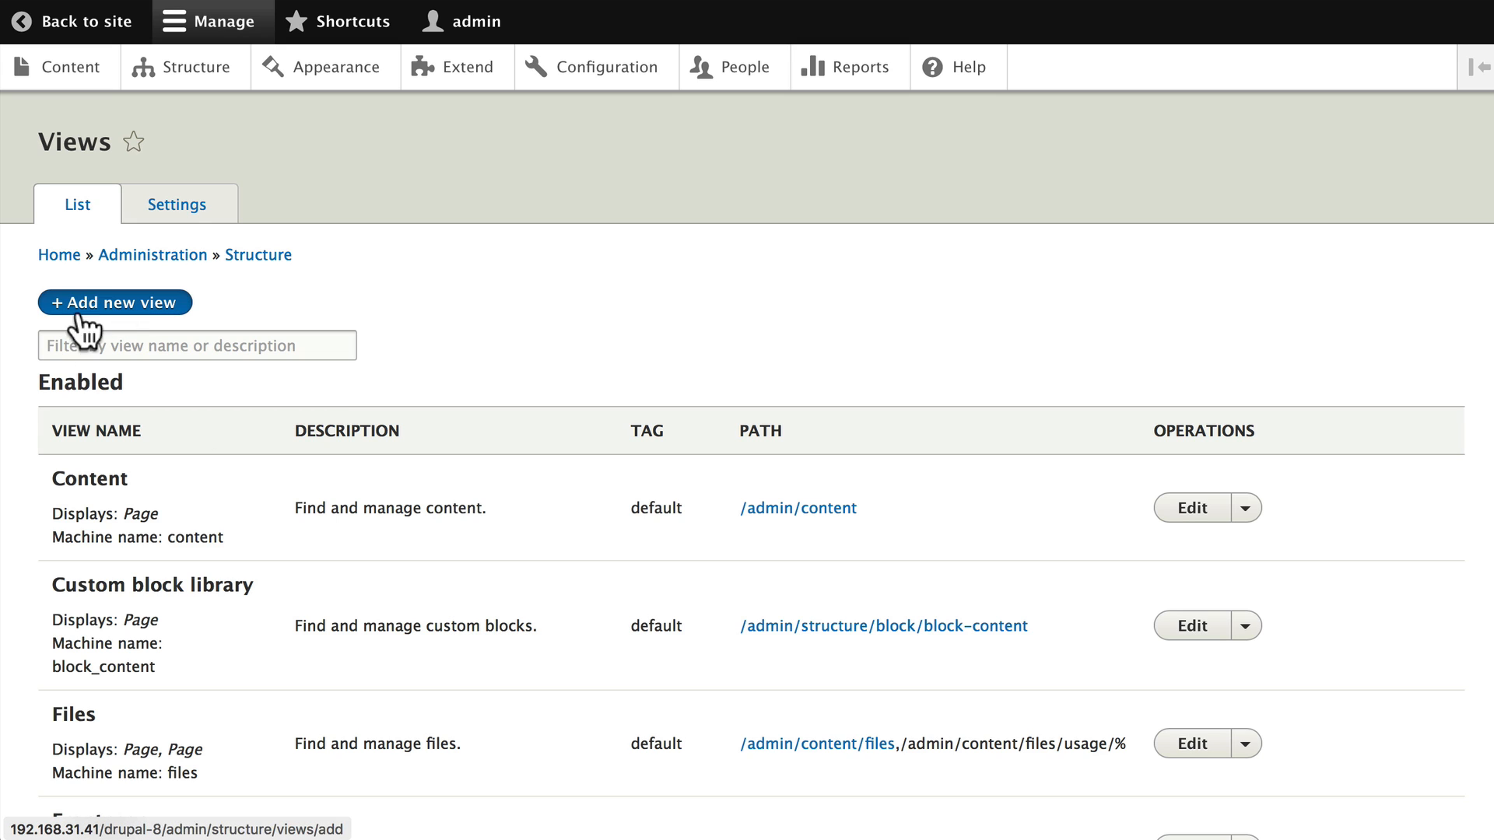
Add a new view named 'Events Sponsored' showing content of type Events
{"action": "left_click", "coordinate": [114, 302]}
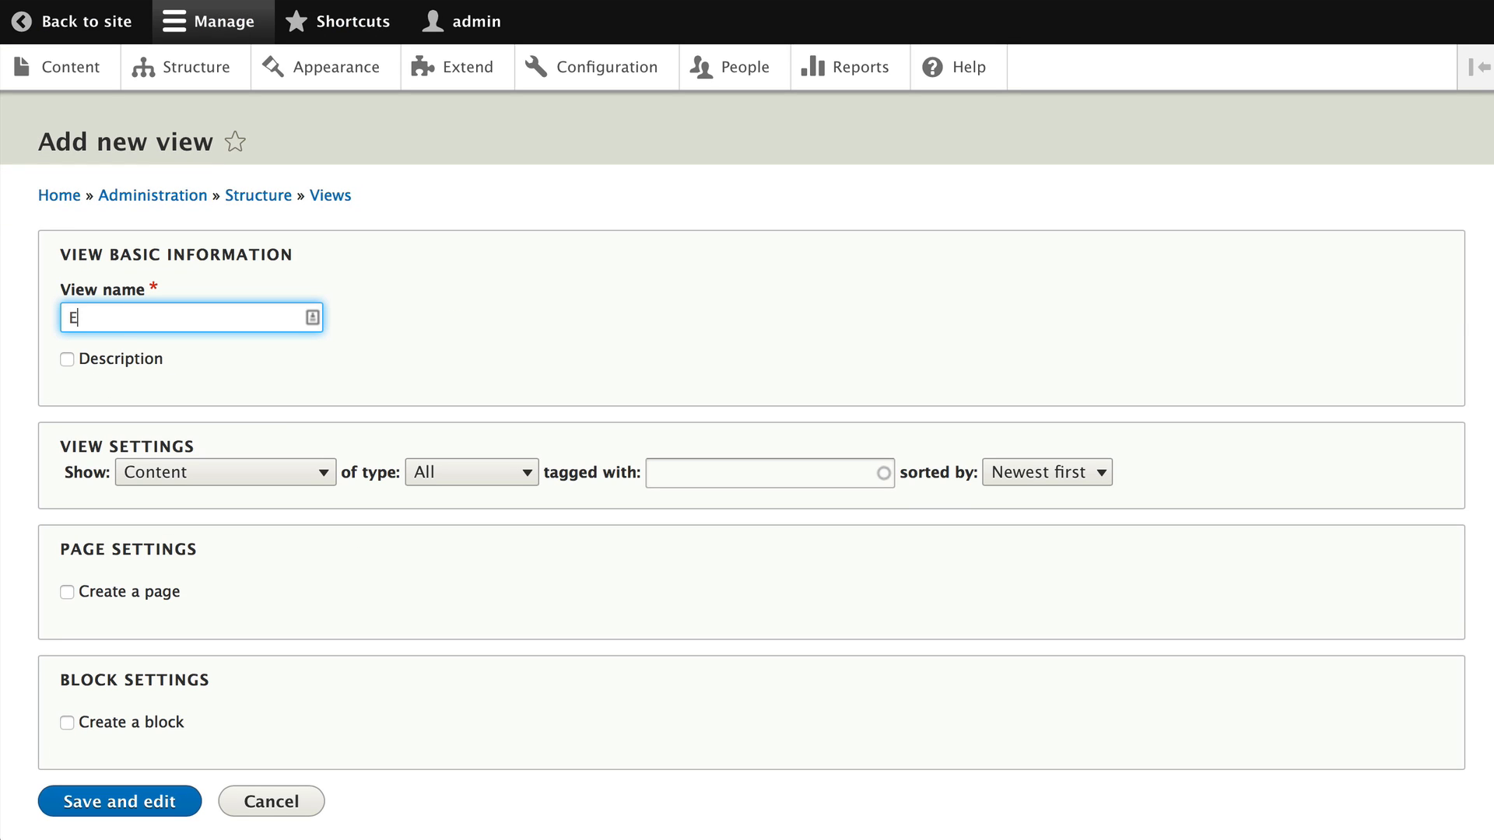
{"action": "type", "text": "Events Sponsored"}
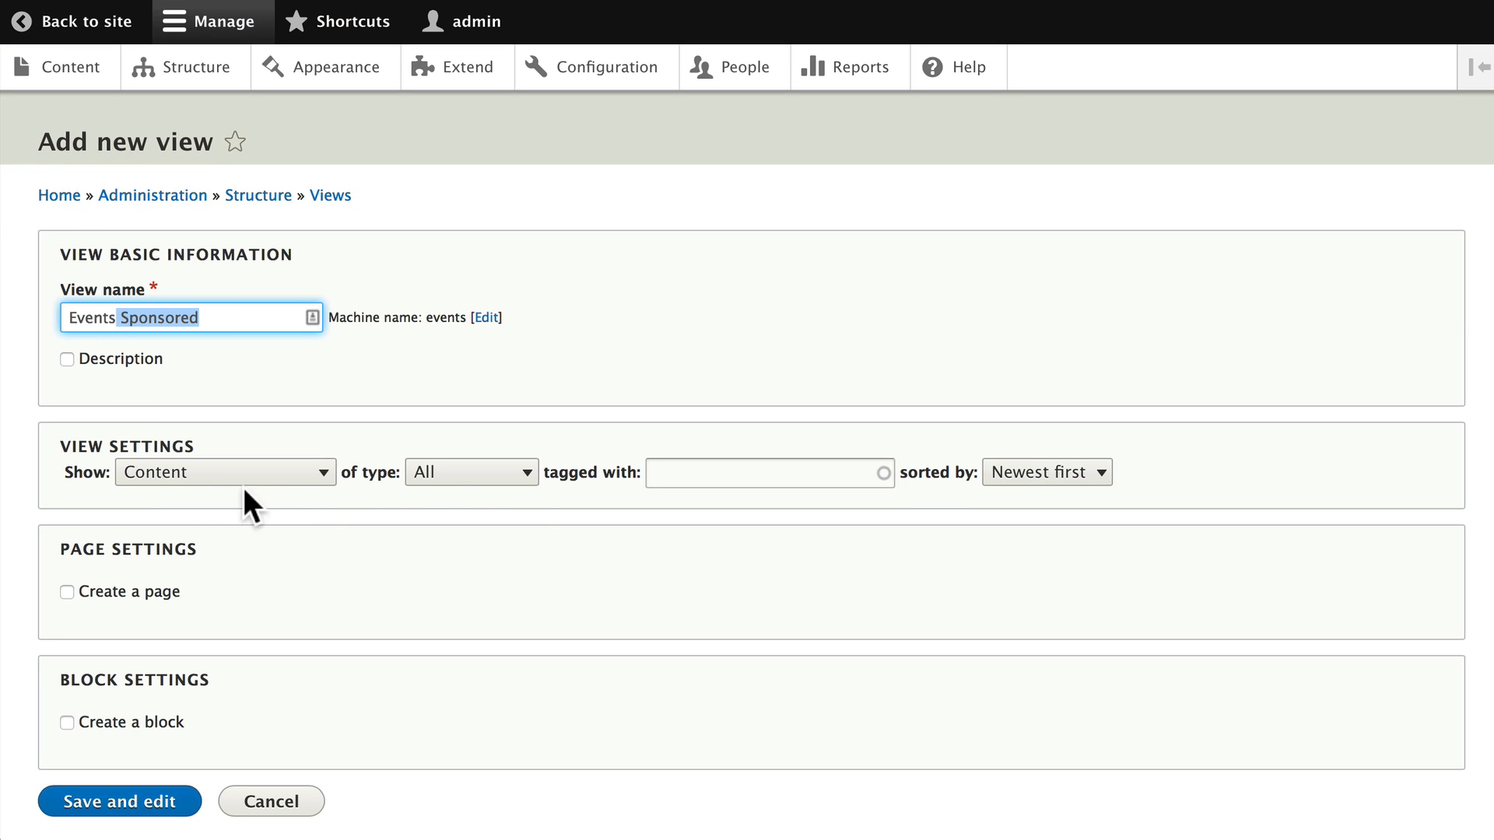
{"action": "left_click", "coordinate": [471, 472]}
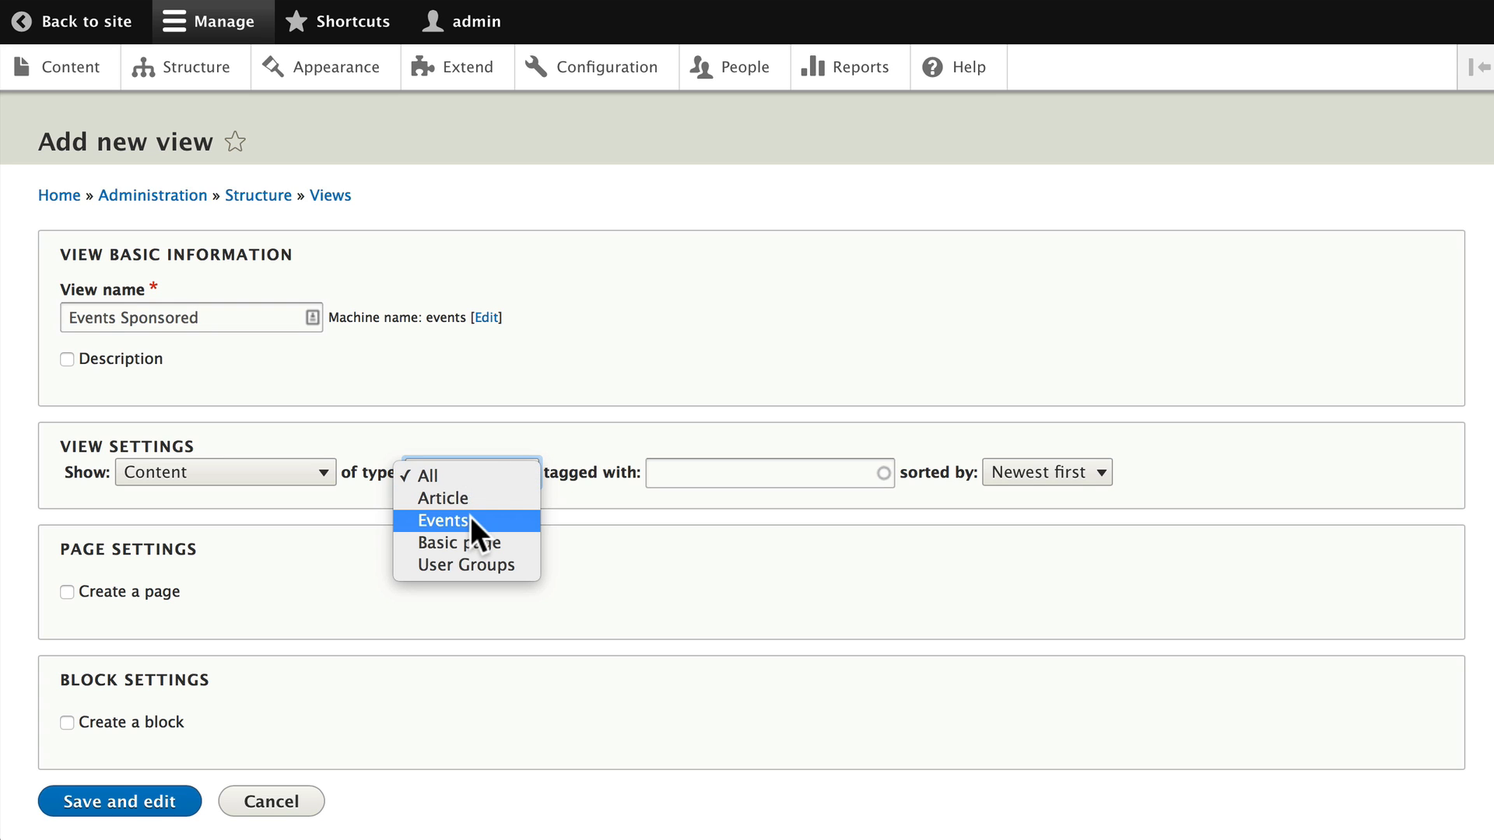
{"action": "left_click", "coordinate": [441, 521]}
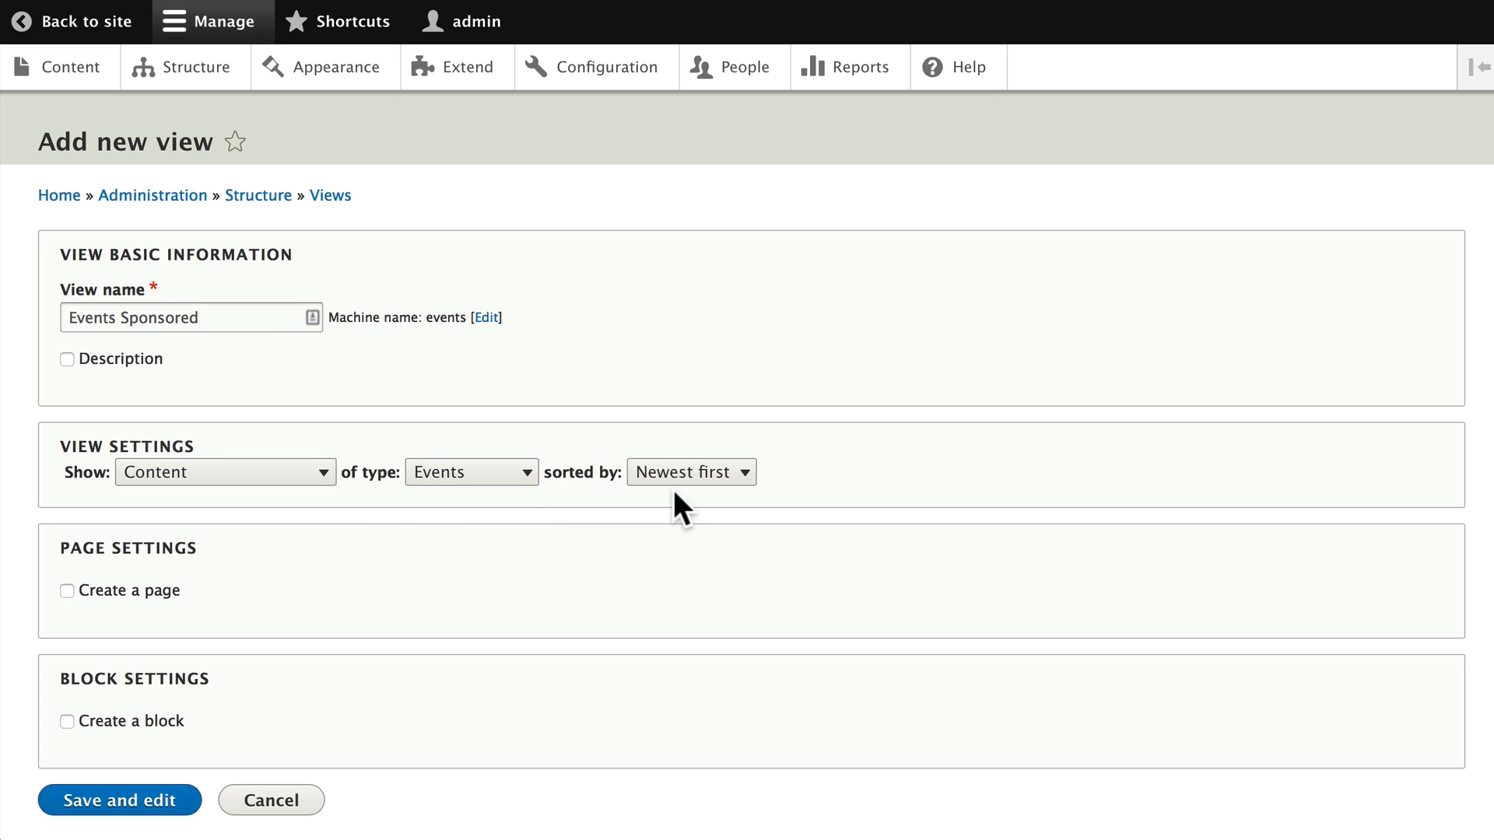
{"action": "mouse_move", "coordinate": [668, 569]}
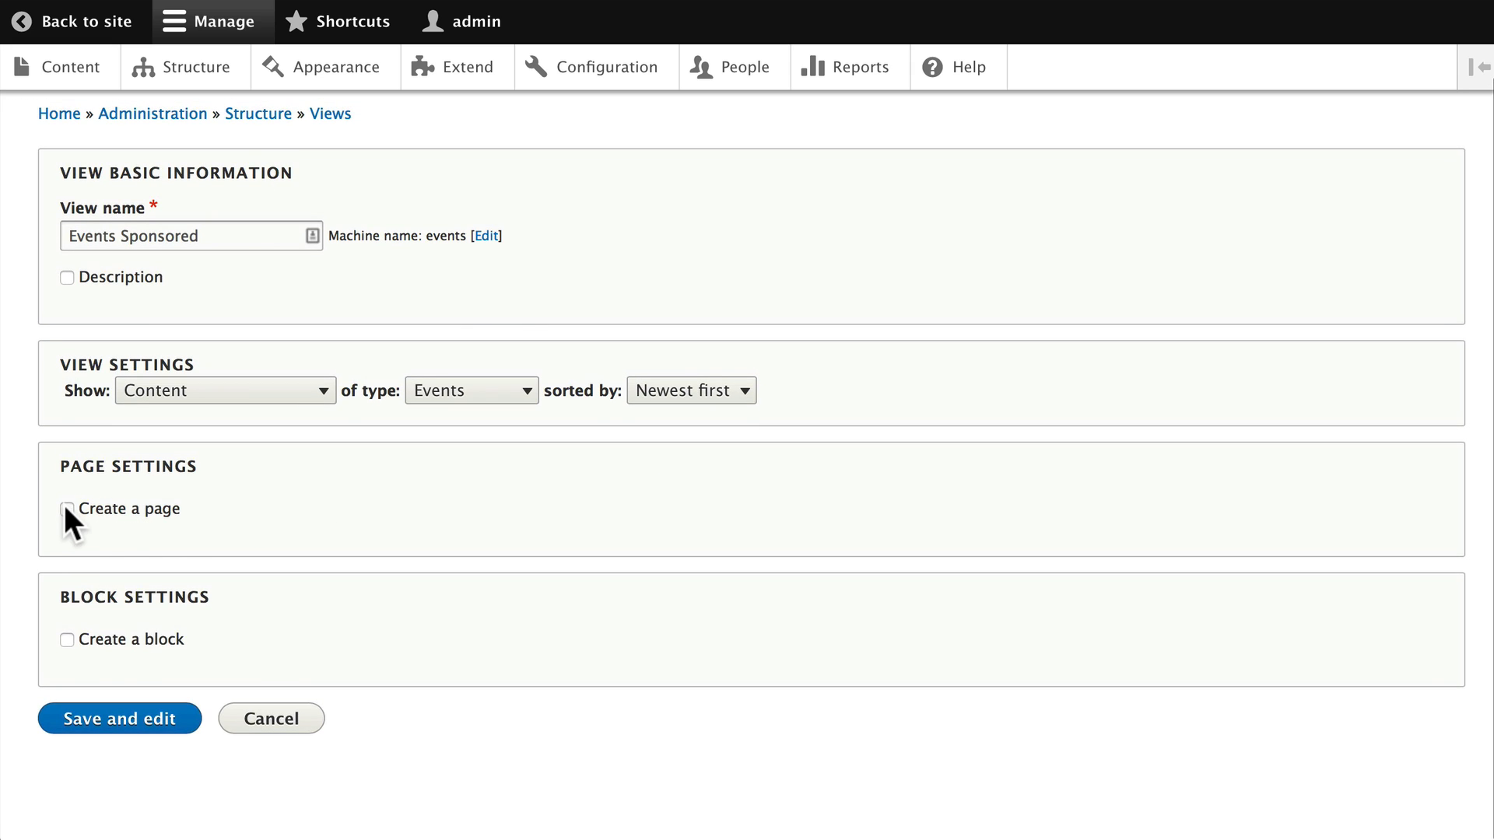
Create a page display with an 'Events' menu link in Main navigation
{"action": "left_click", "coordinate": [66, 509]}
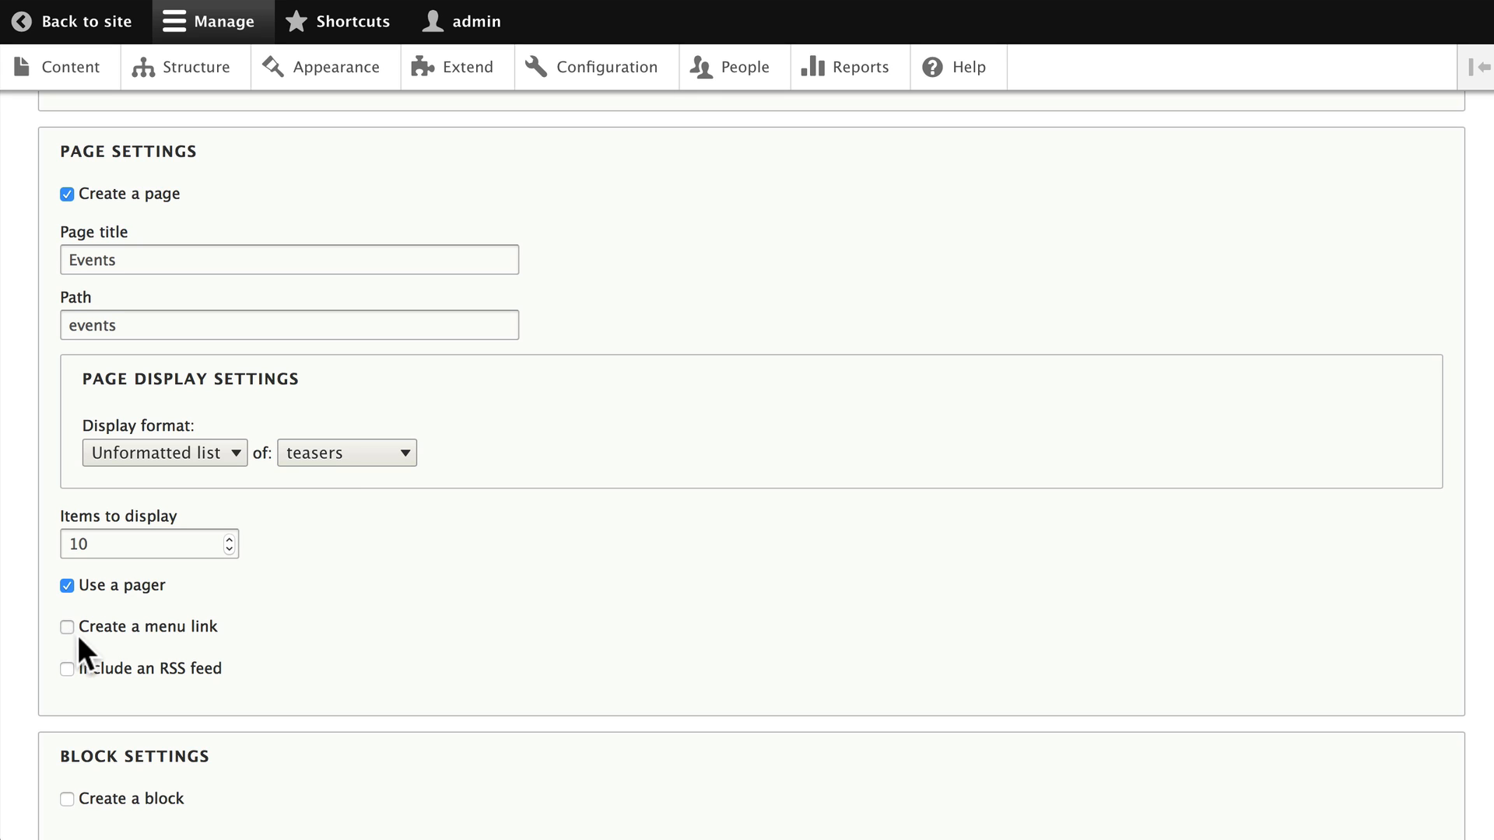
{"action": "left_click", "coordinate": [66, 627]}
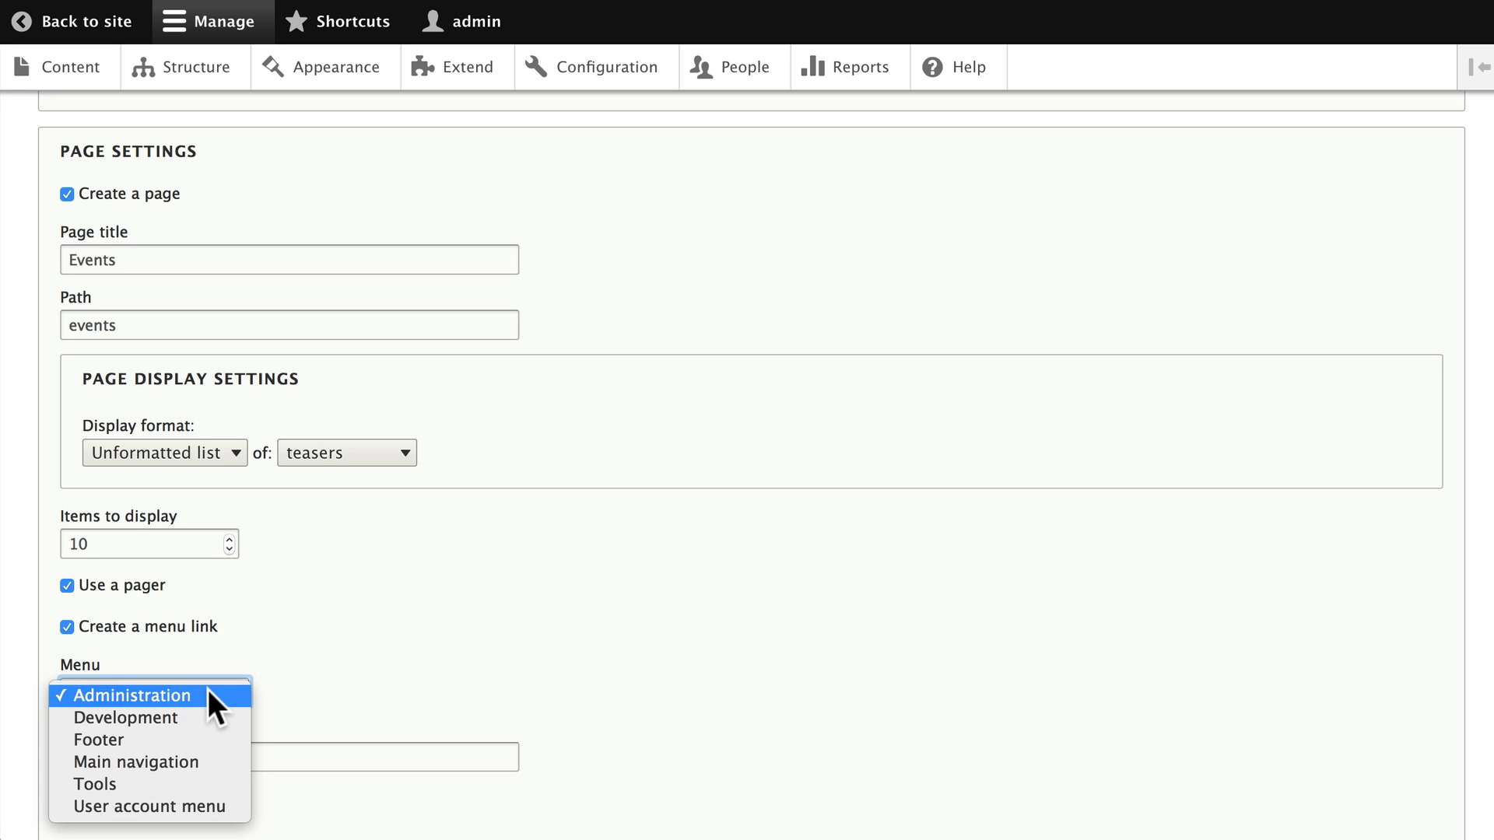
{"action": "left_click", "coordinate": [134, 762]}
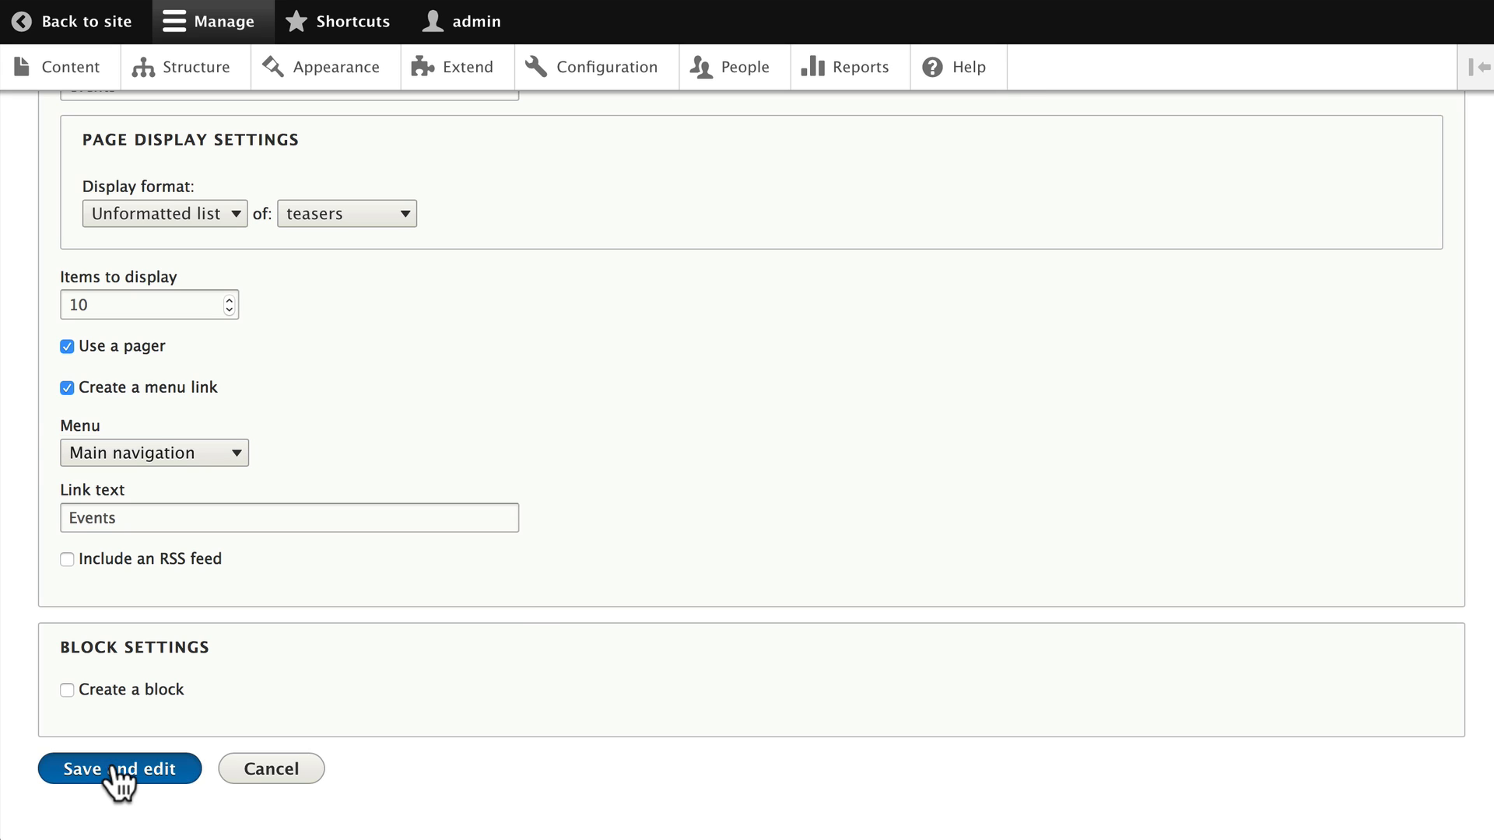
Save the Events Sponsored view and scroll through its editor sections
{"action": "left_click", "coordinate": [121, 769]}
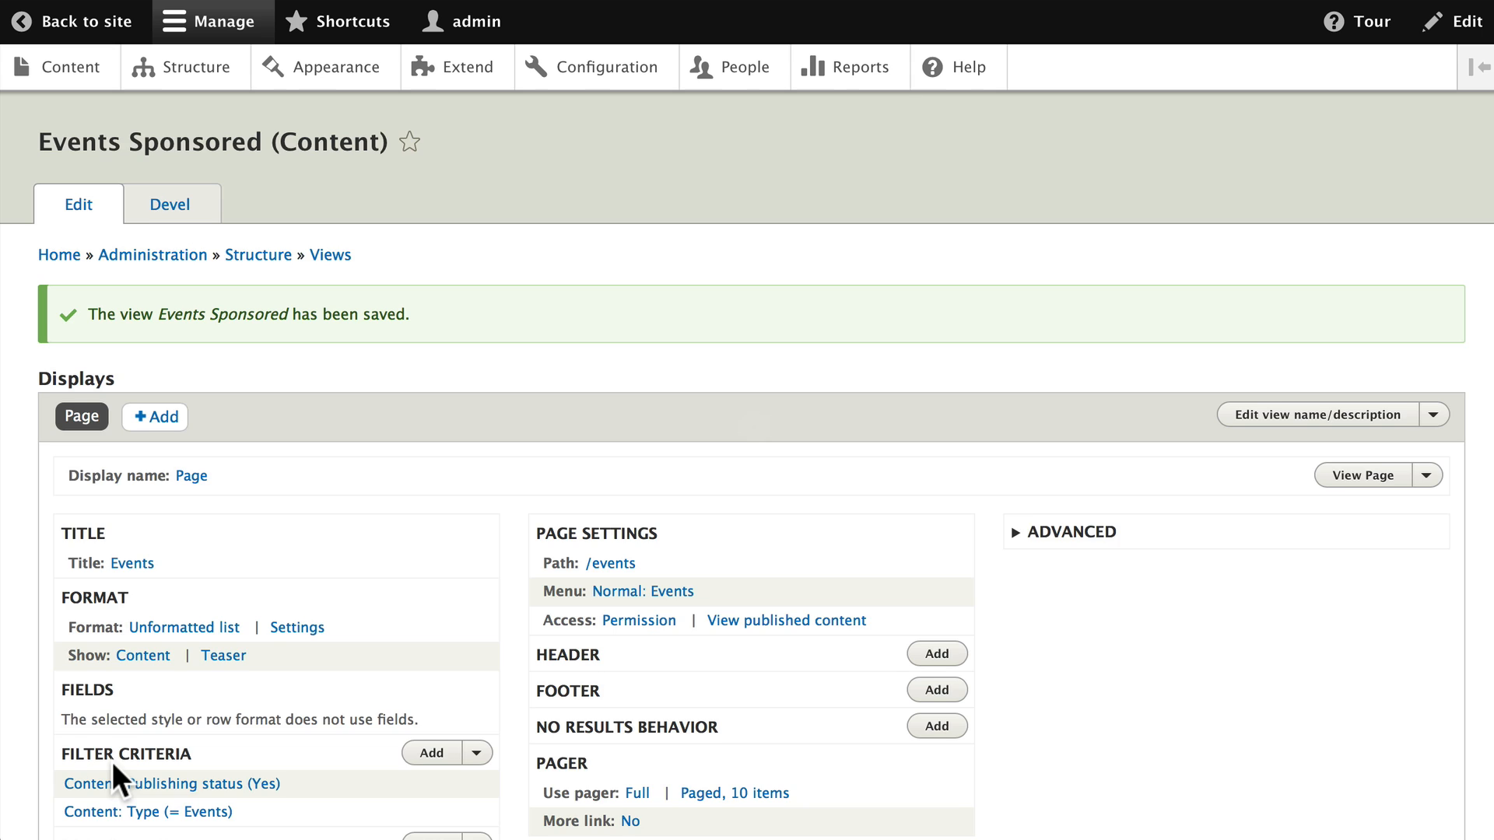
{"action": "scroll", "scroll_direction": "down", "scroll_amount": 3}
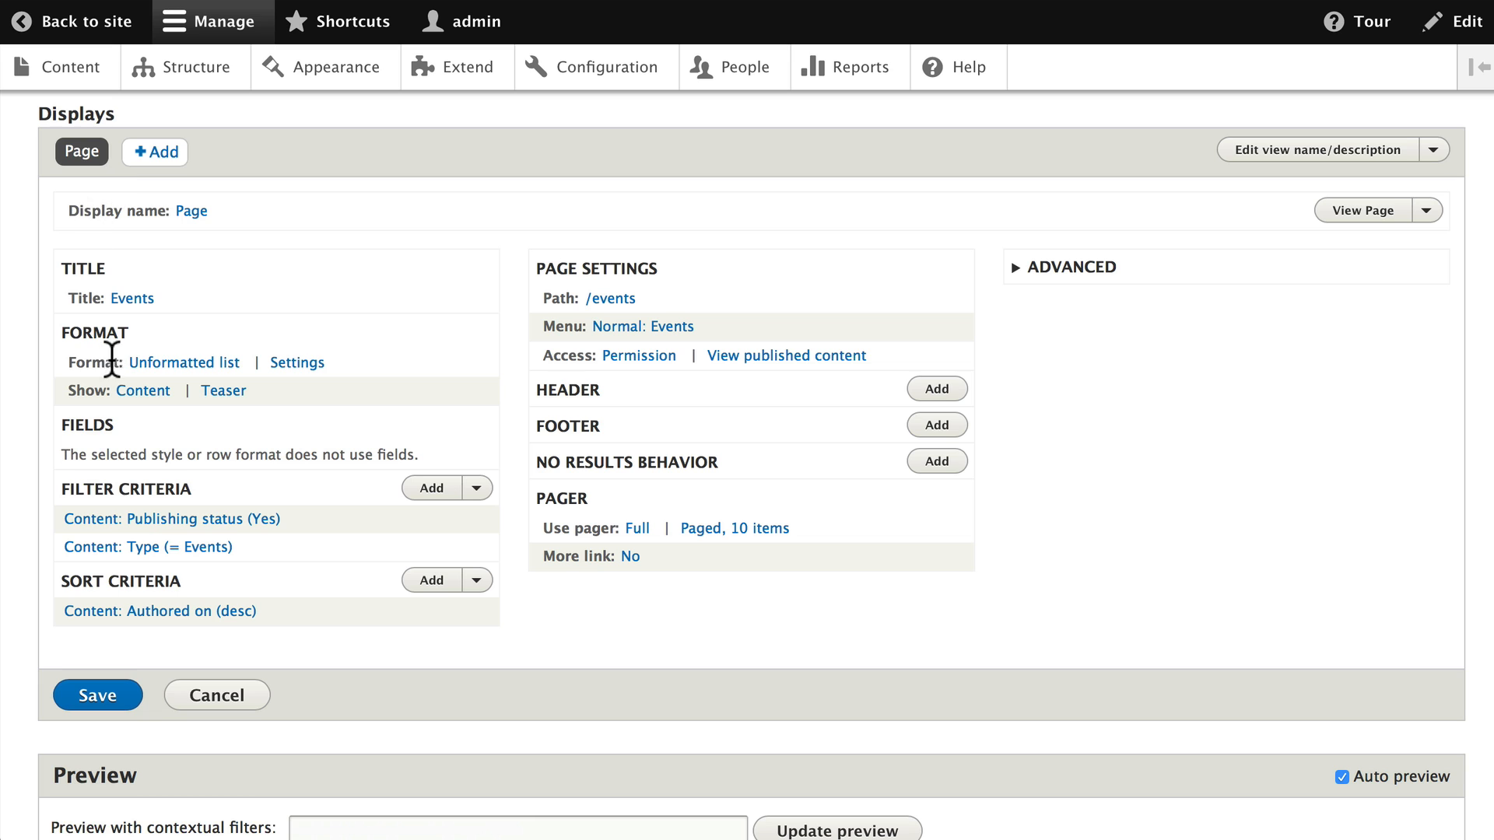
{"action": "mouse_move", "coordinate": [196, 383]}
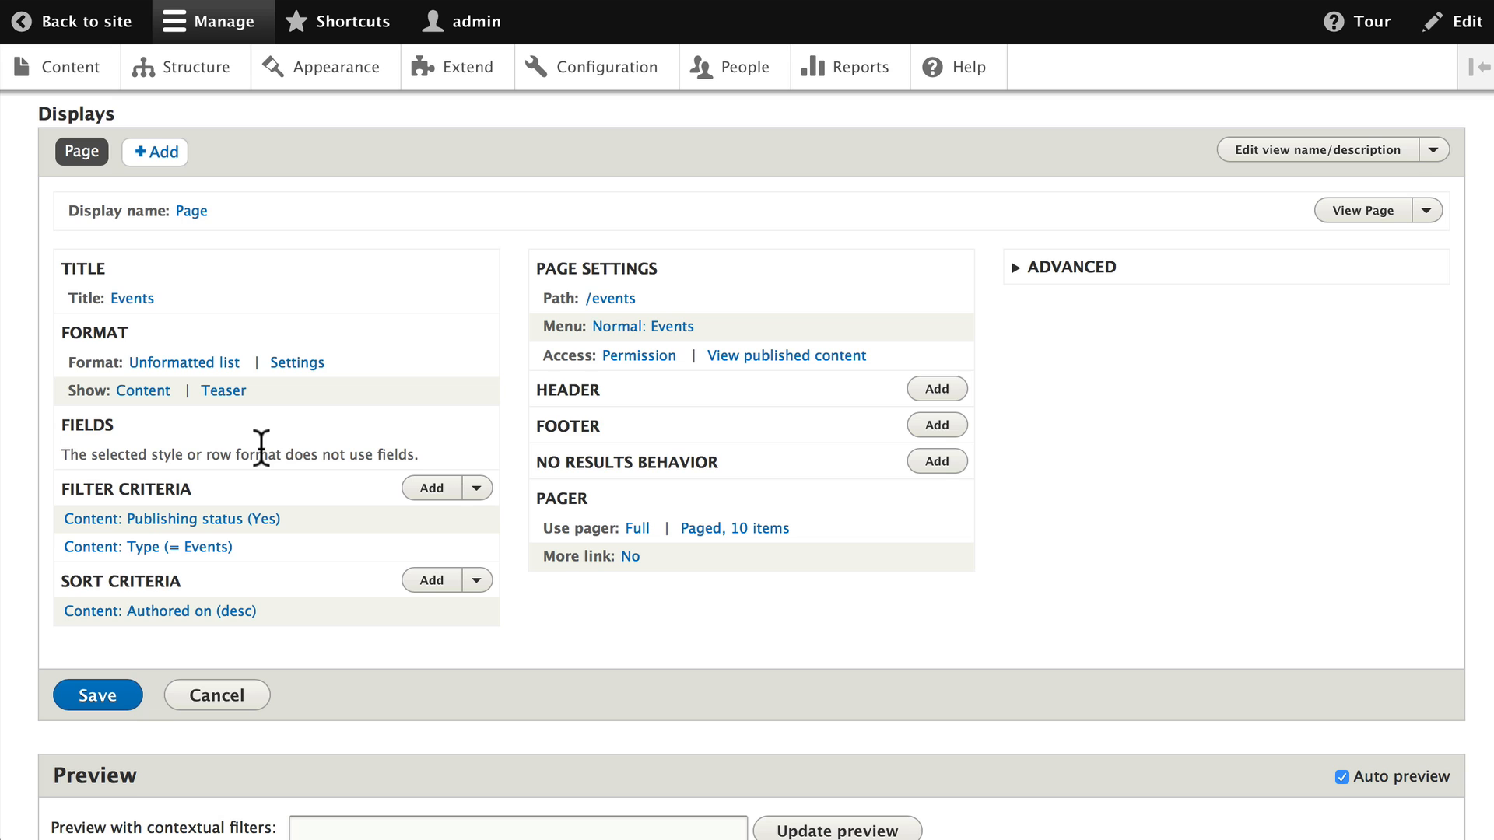
{"action": "mouse_move", "coordinate": [29, 502]}
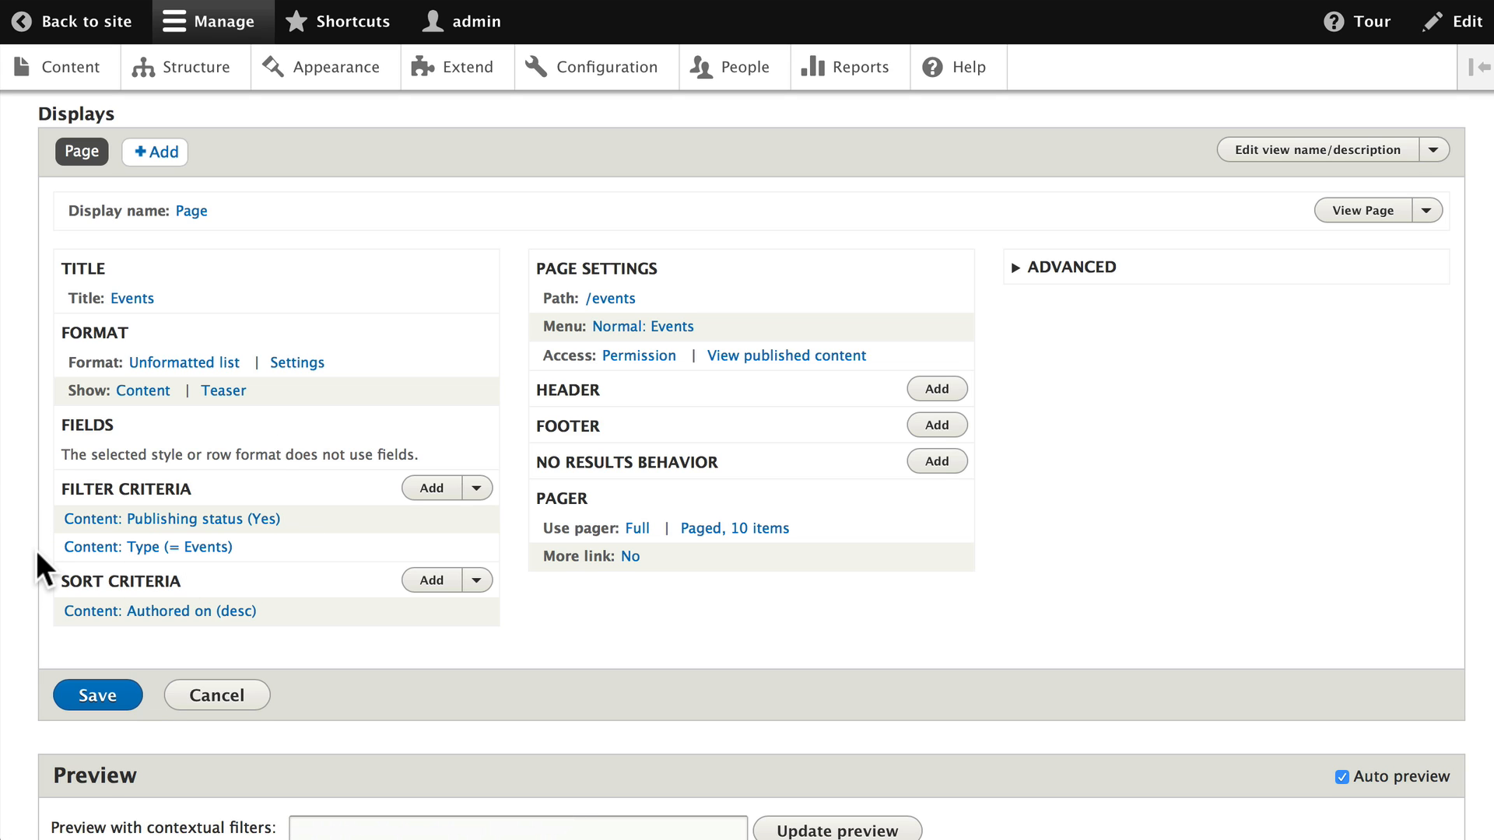
{"action": "mouse_move", "coordinate": [44, 634]}
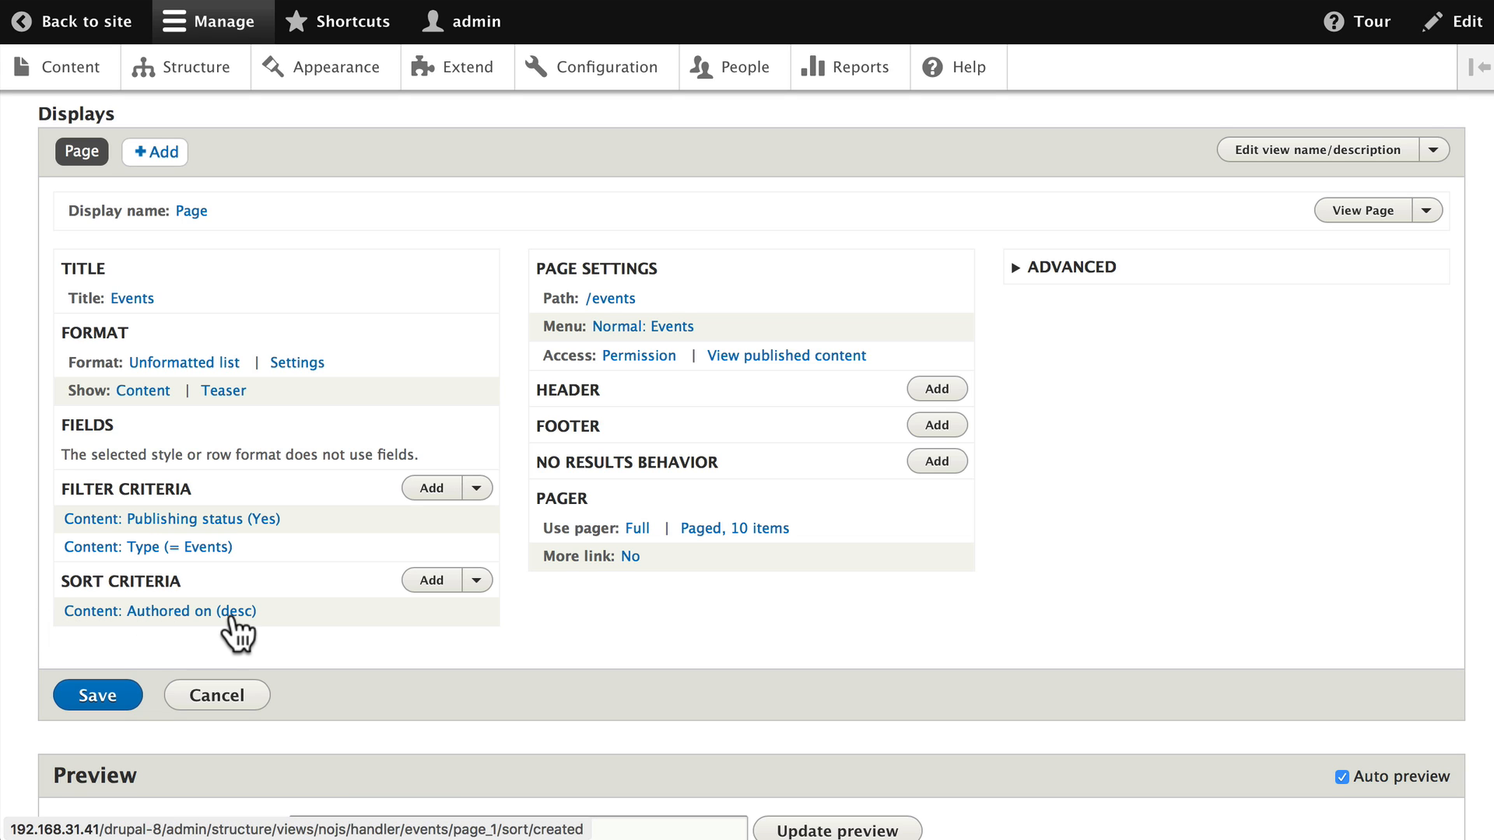
{"action": "mouse_move", "coordinate": [252, 634]}
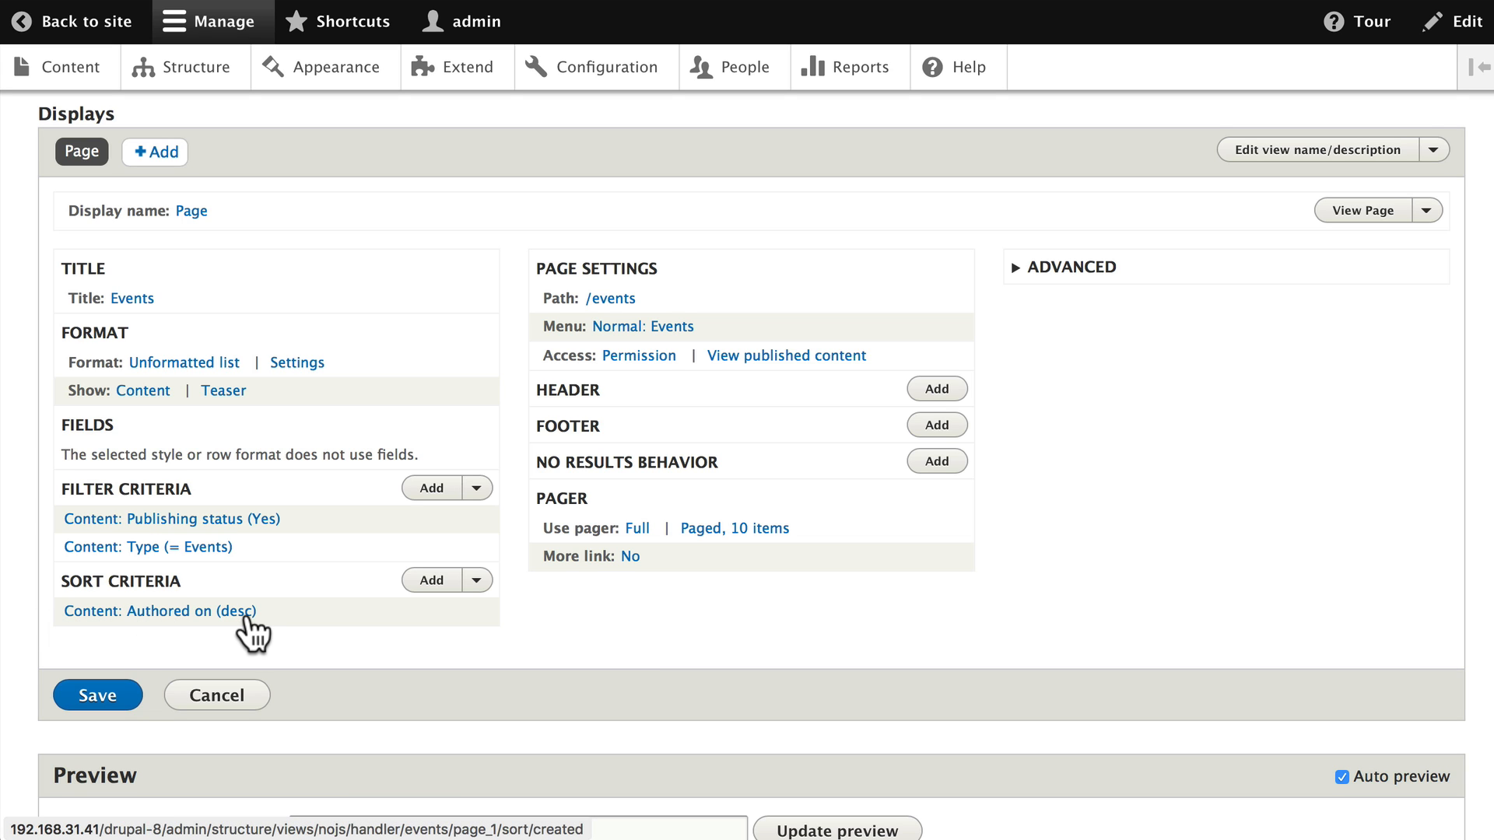
{"action": "scroll", "scroll_direction": "down", "scroll_amount": 3}
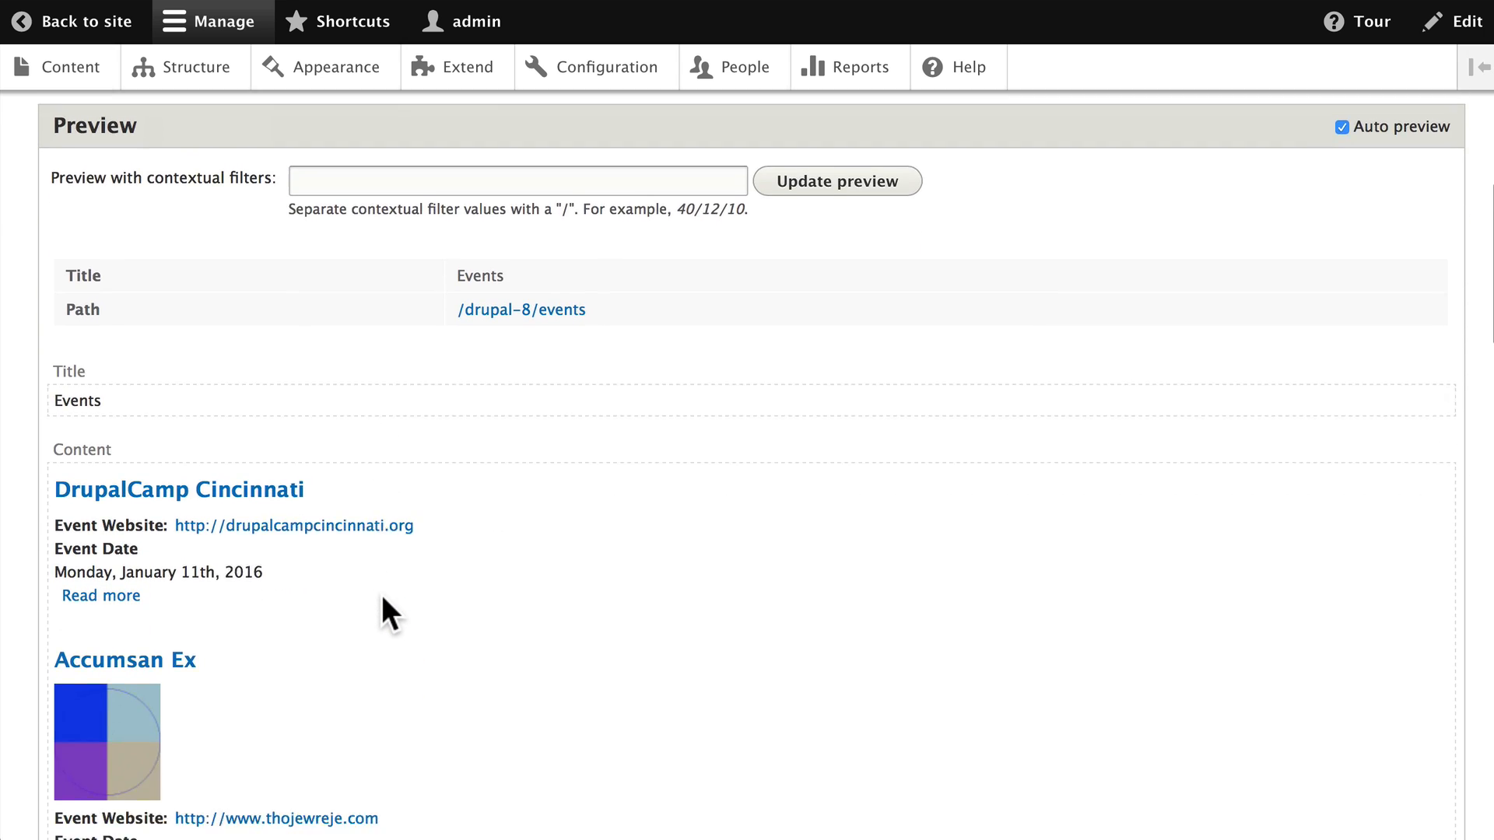
{"action": "scroll", "scroll_direction": "down", "scroll_amount": 3}
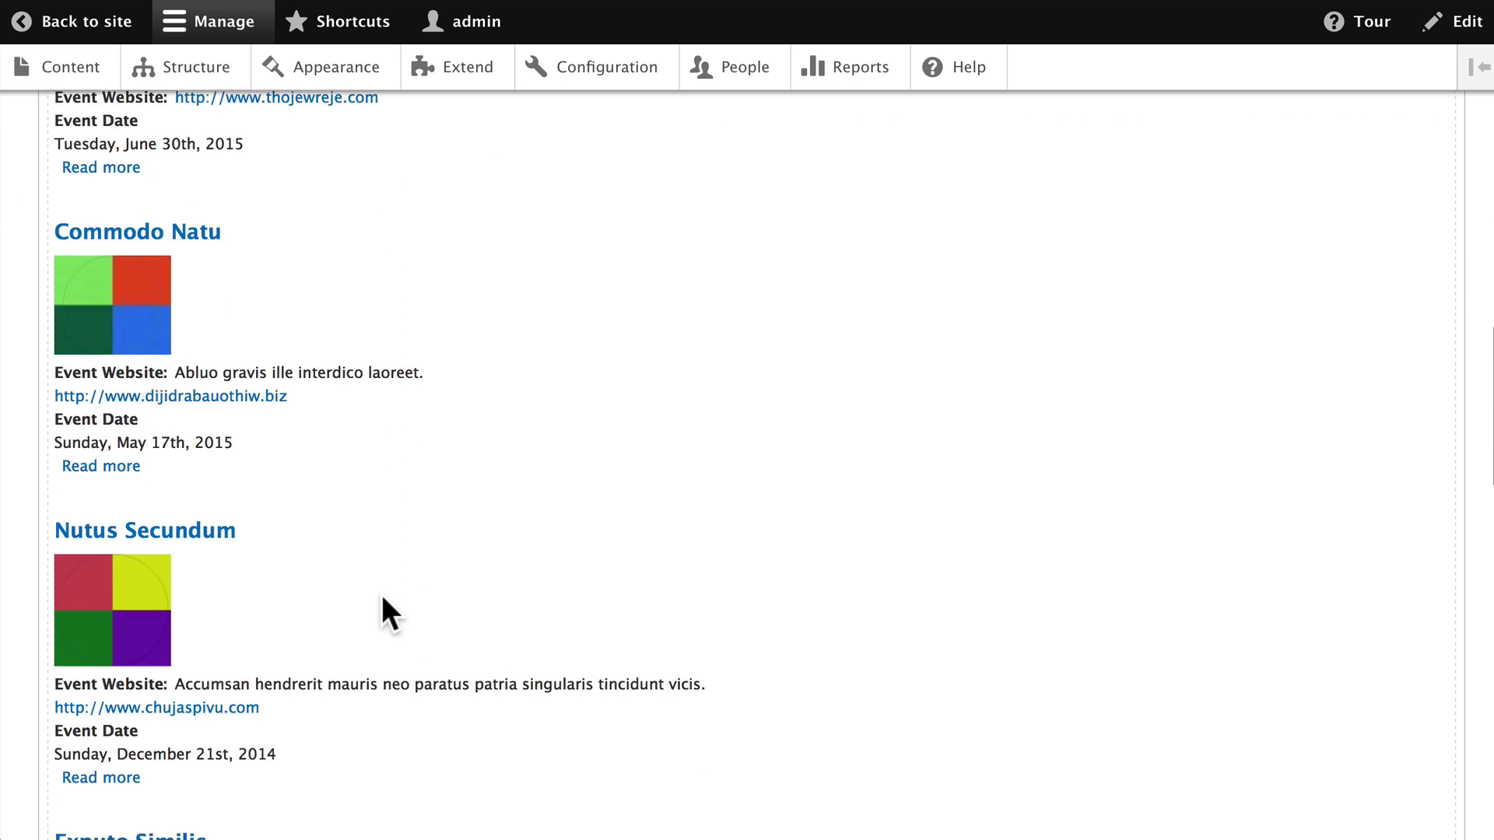
{"action": "scroll", "scroll_direction": "down", "scroll_amount": 3}
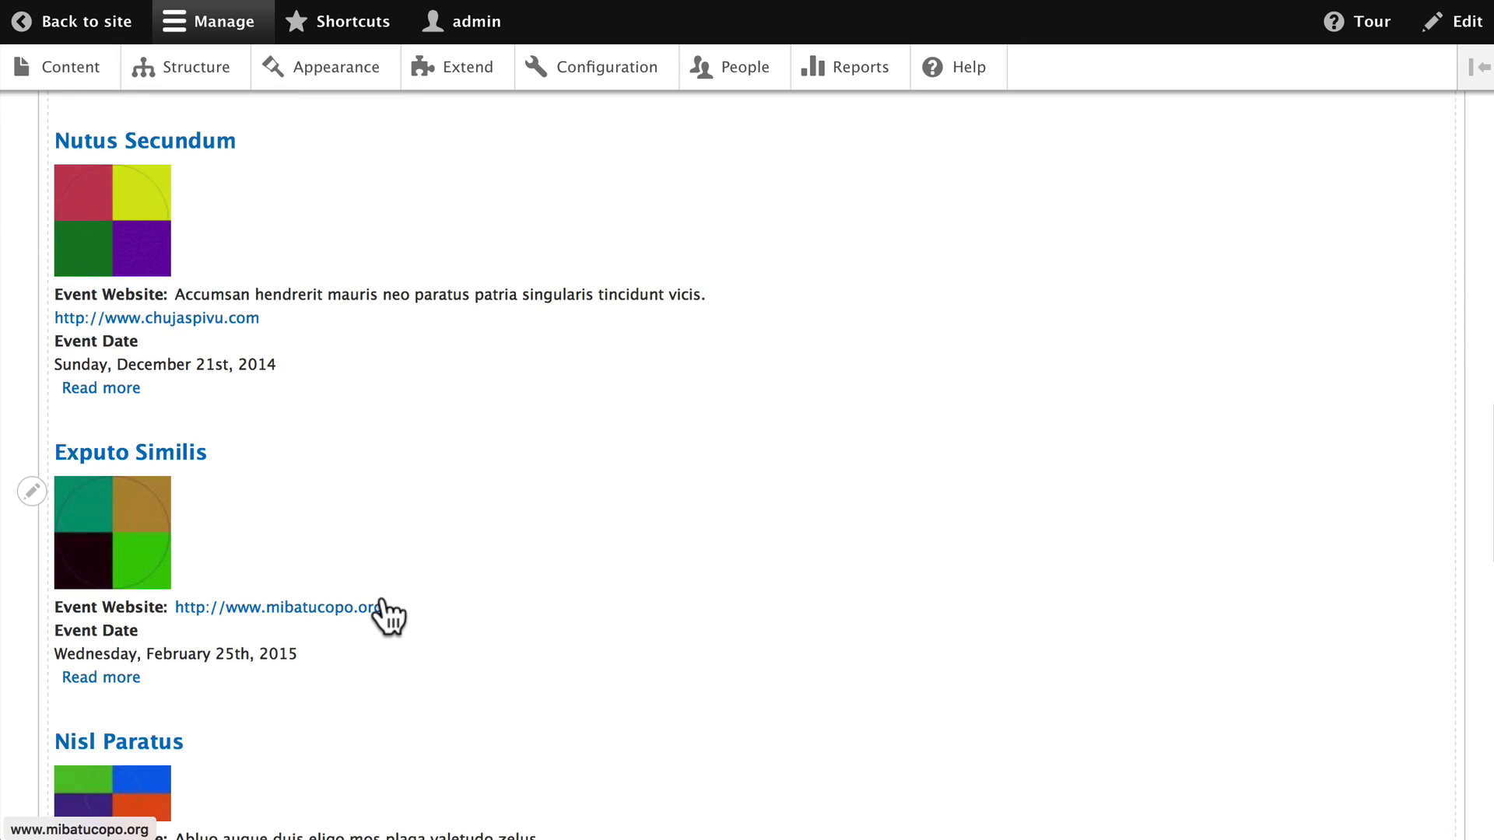
{"action": "scroll", "scroll_direction": "up", "scroll_amount": 3}
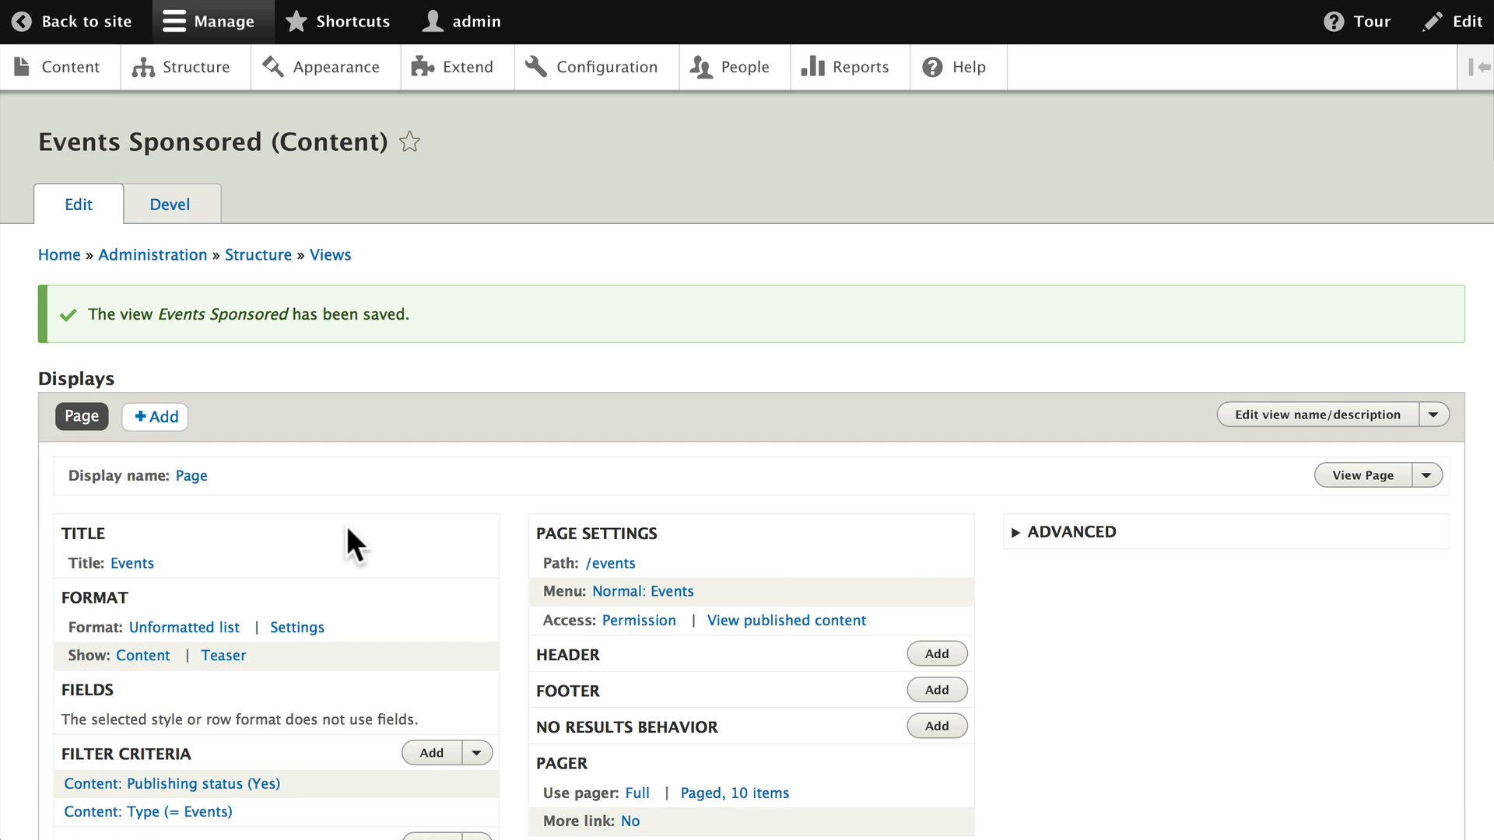
{"action": "scroll", "scroll_direction": "down", "scroll_amount": 3}
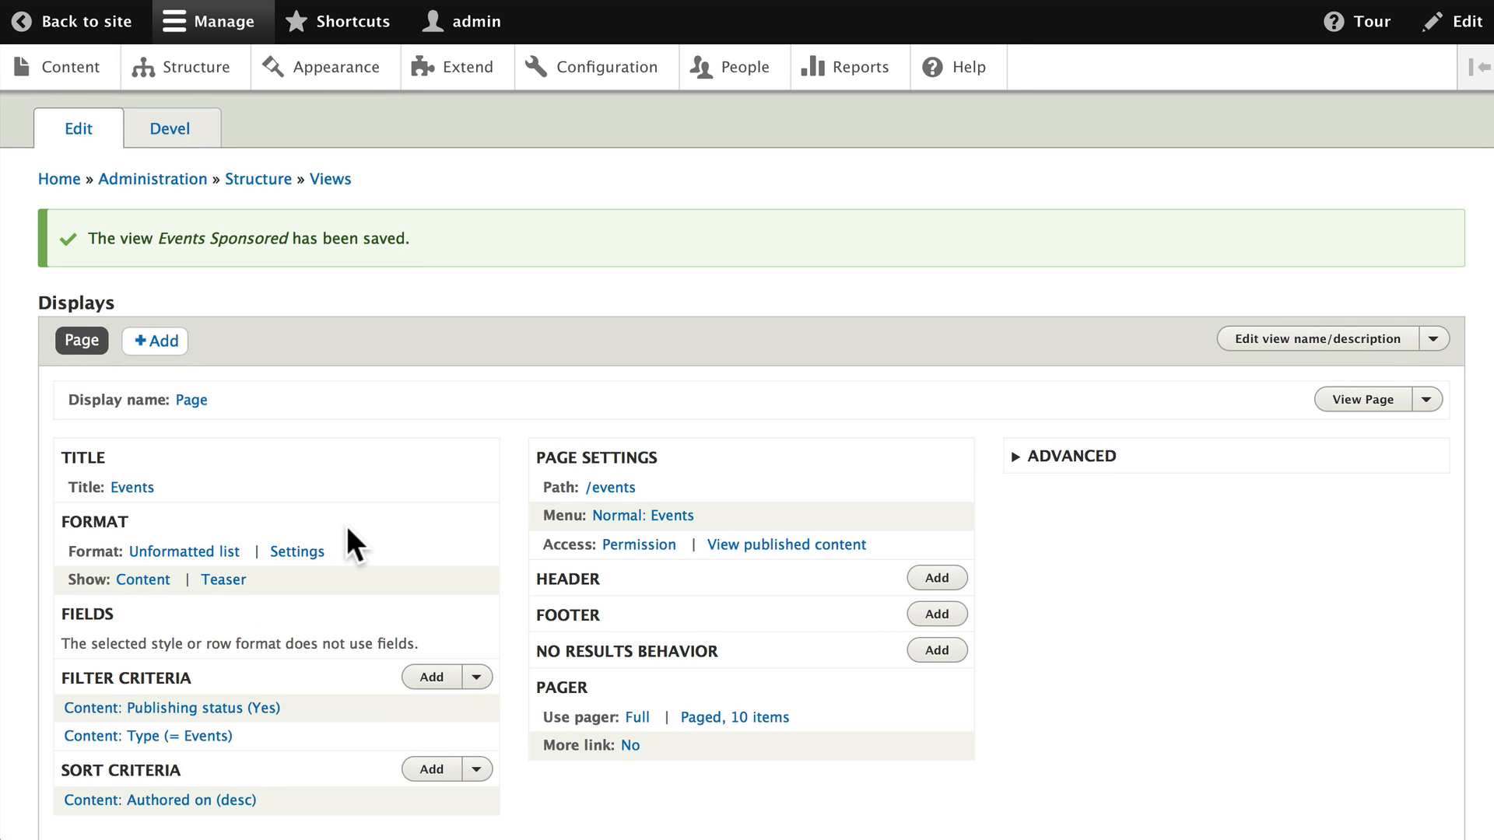
{"action": "scroll", "scroll_direction": "down", "scroll_amount": 3}
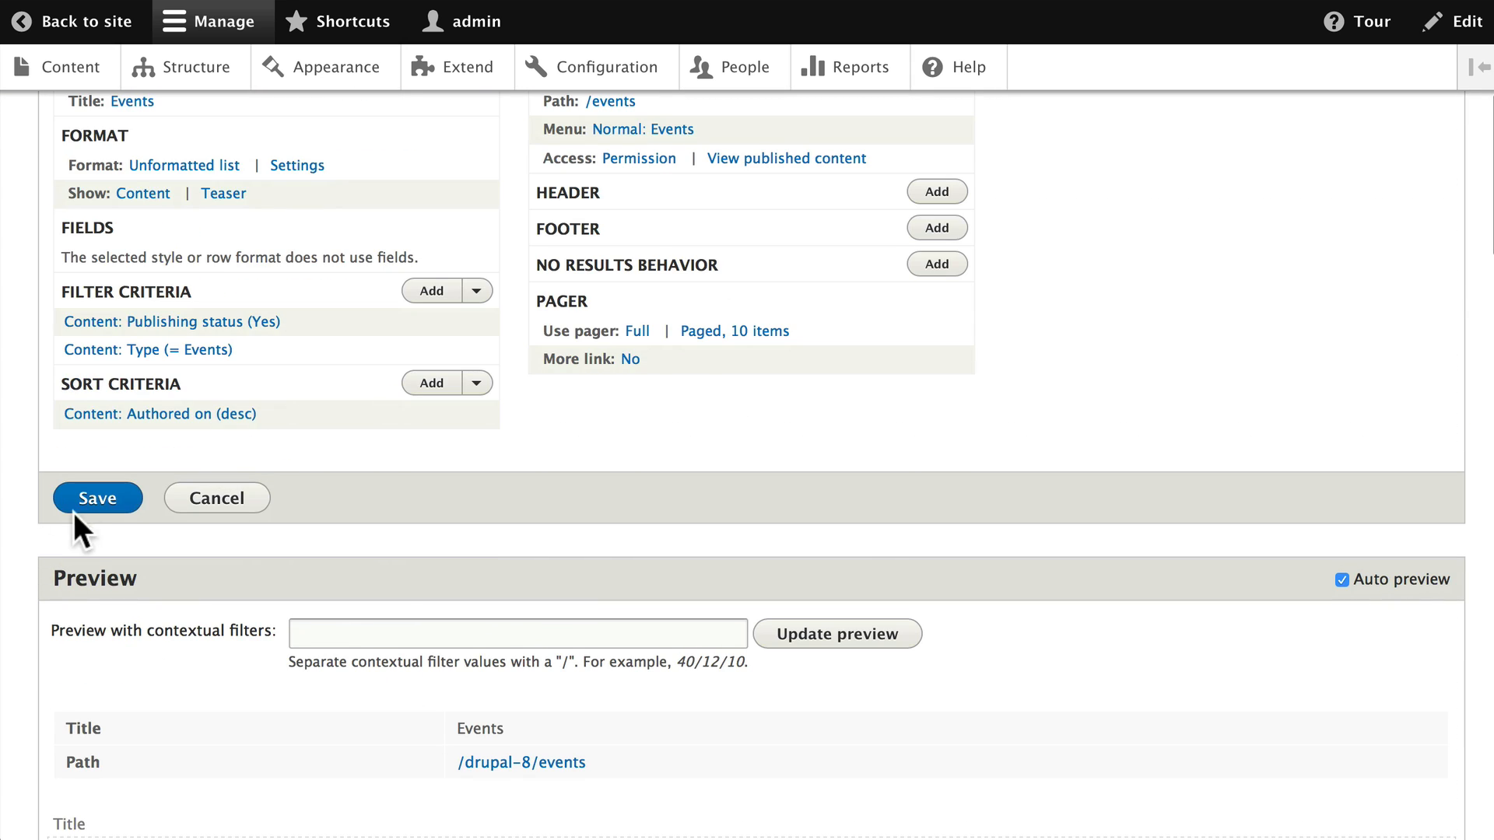
{"action": "mouse_move", "coordinate": [2, 514]}
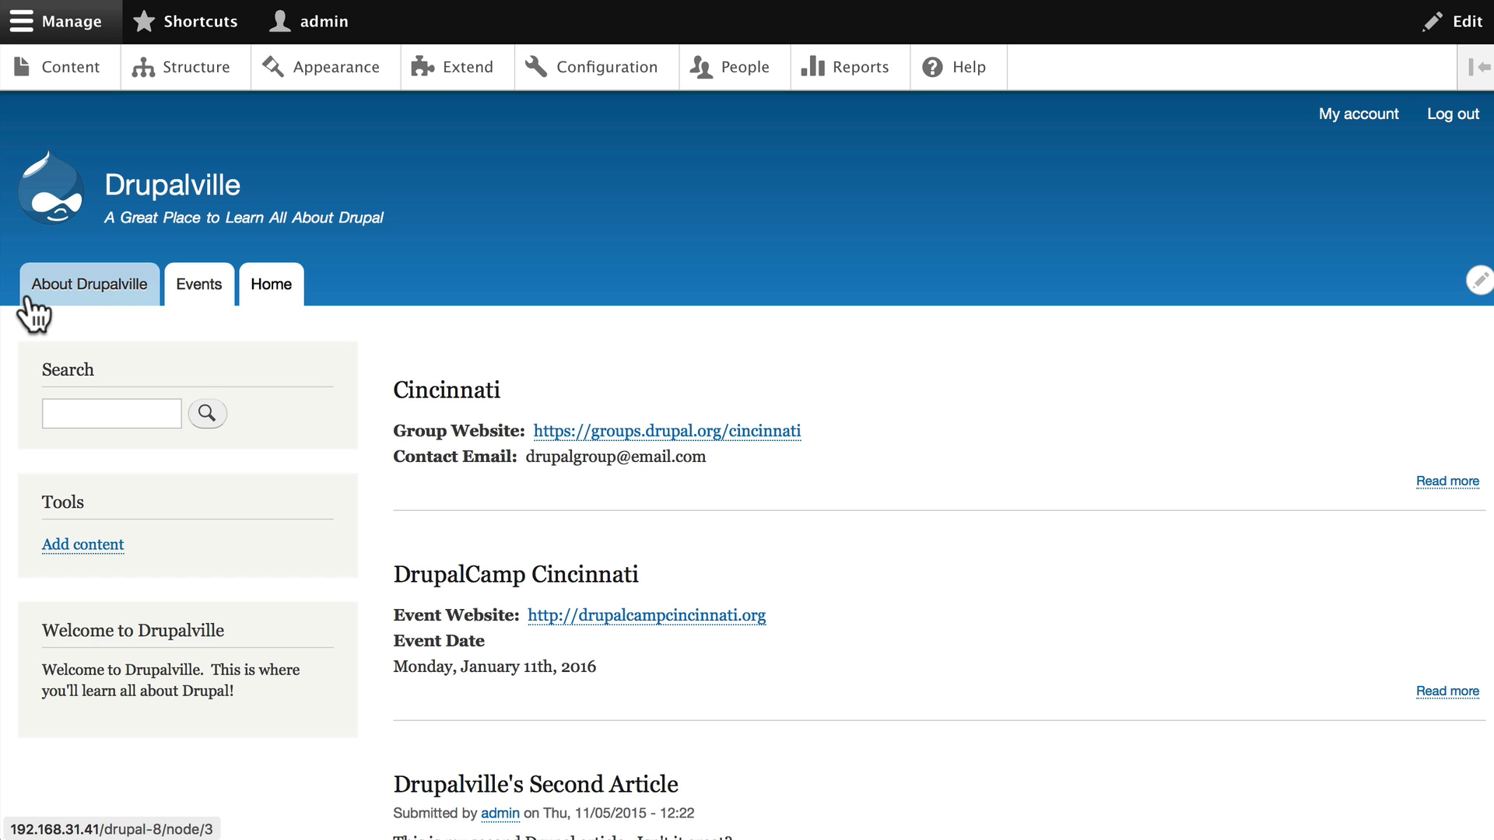
Open the Events tab and scroll through the event teasers to the pager
{"action": "left_click", "coordinate": [199, 284]}
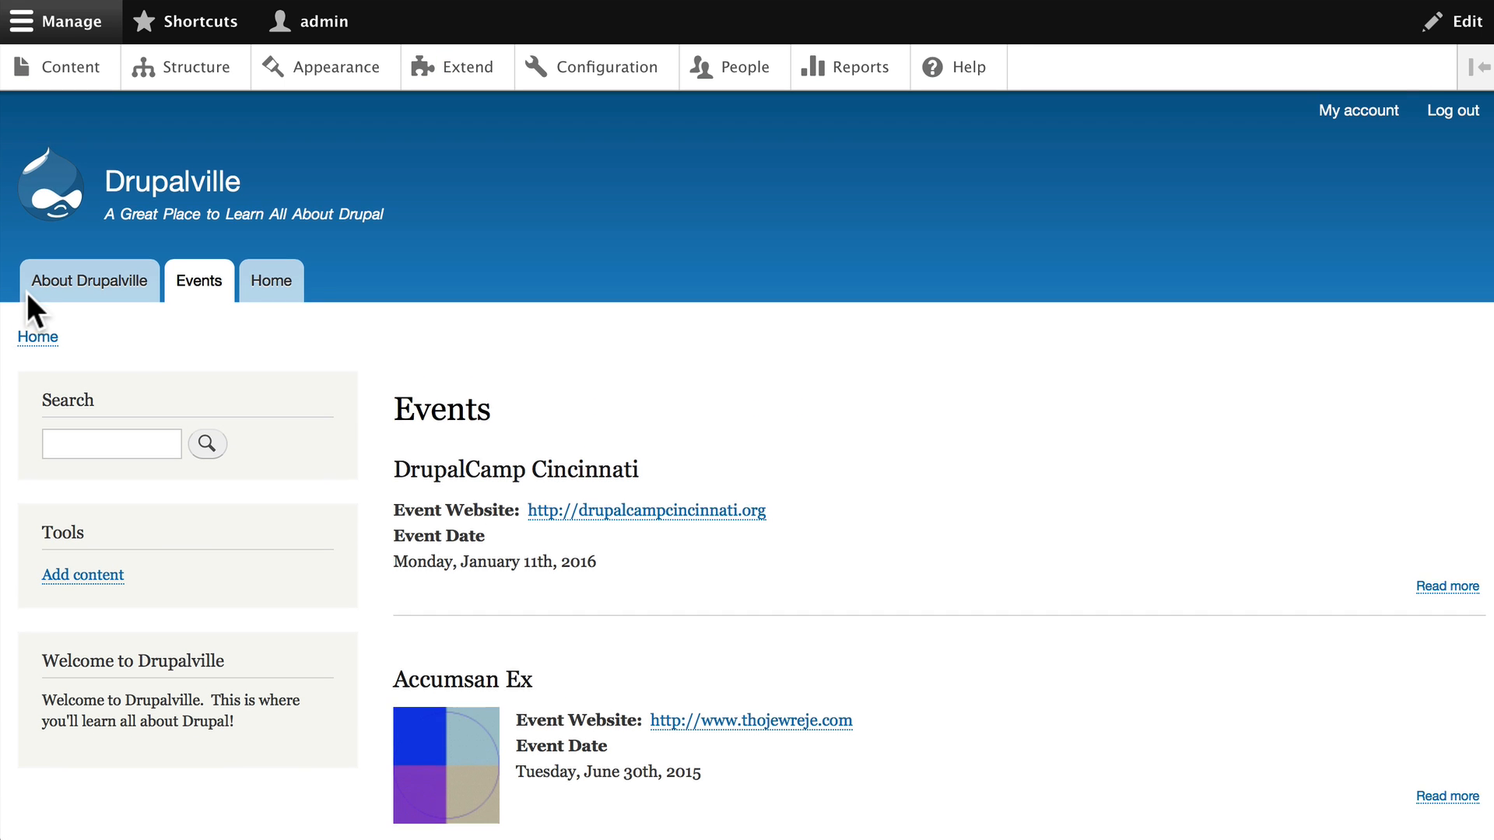
{"action": "scroll", "scroll_direction": "down", "scroll_amount": 3}
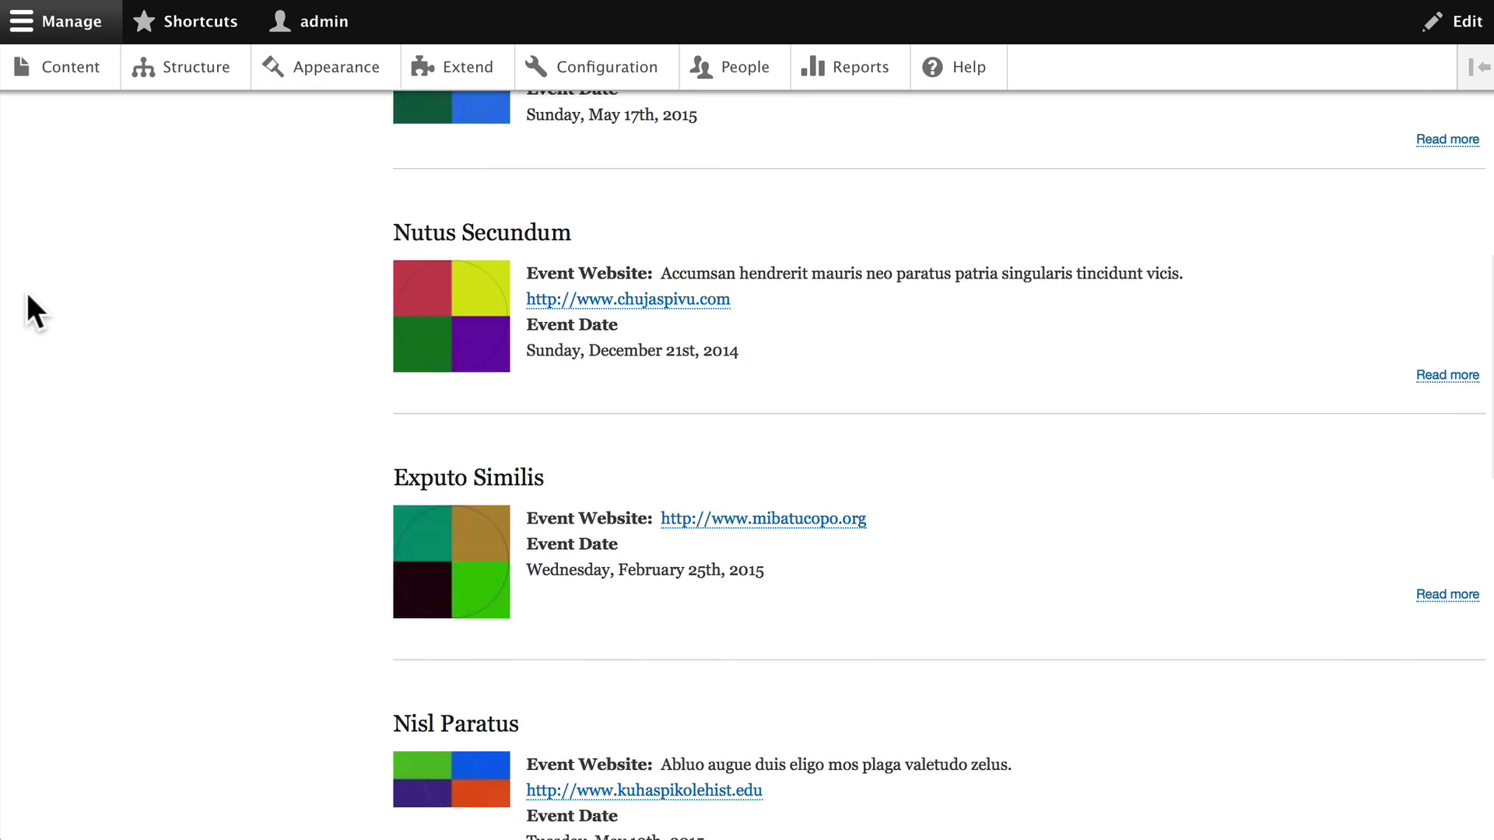
{"action": "scroll", "scroll_direction": "down", "scroll_amount": 3}
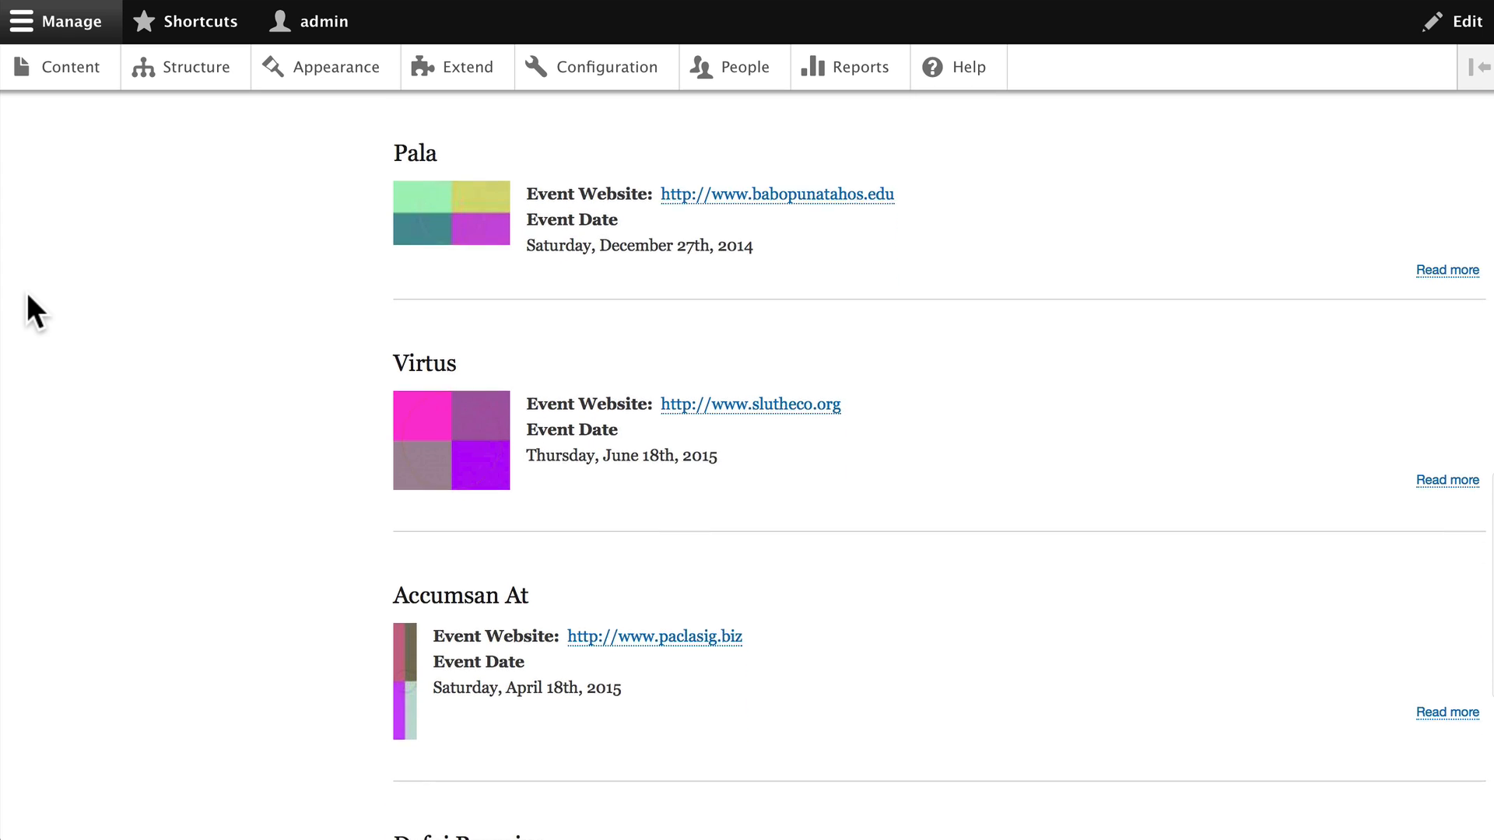
{"action": "scroll", "scroll_direction": "down", "scroll_amount": 3}
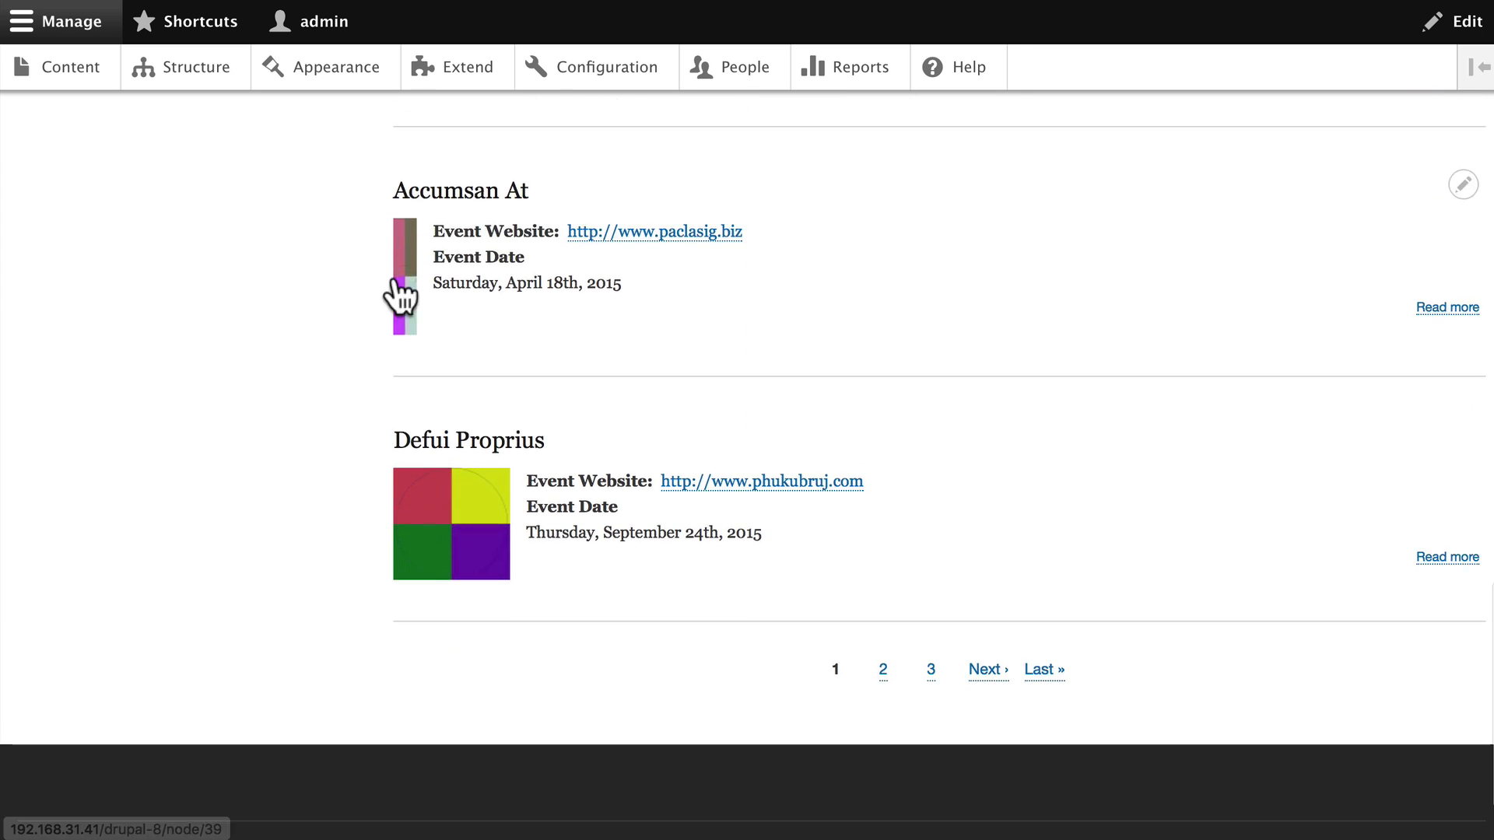
{"action": "scroll", "scroll_direction": "down", "scroll_amount": 3}
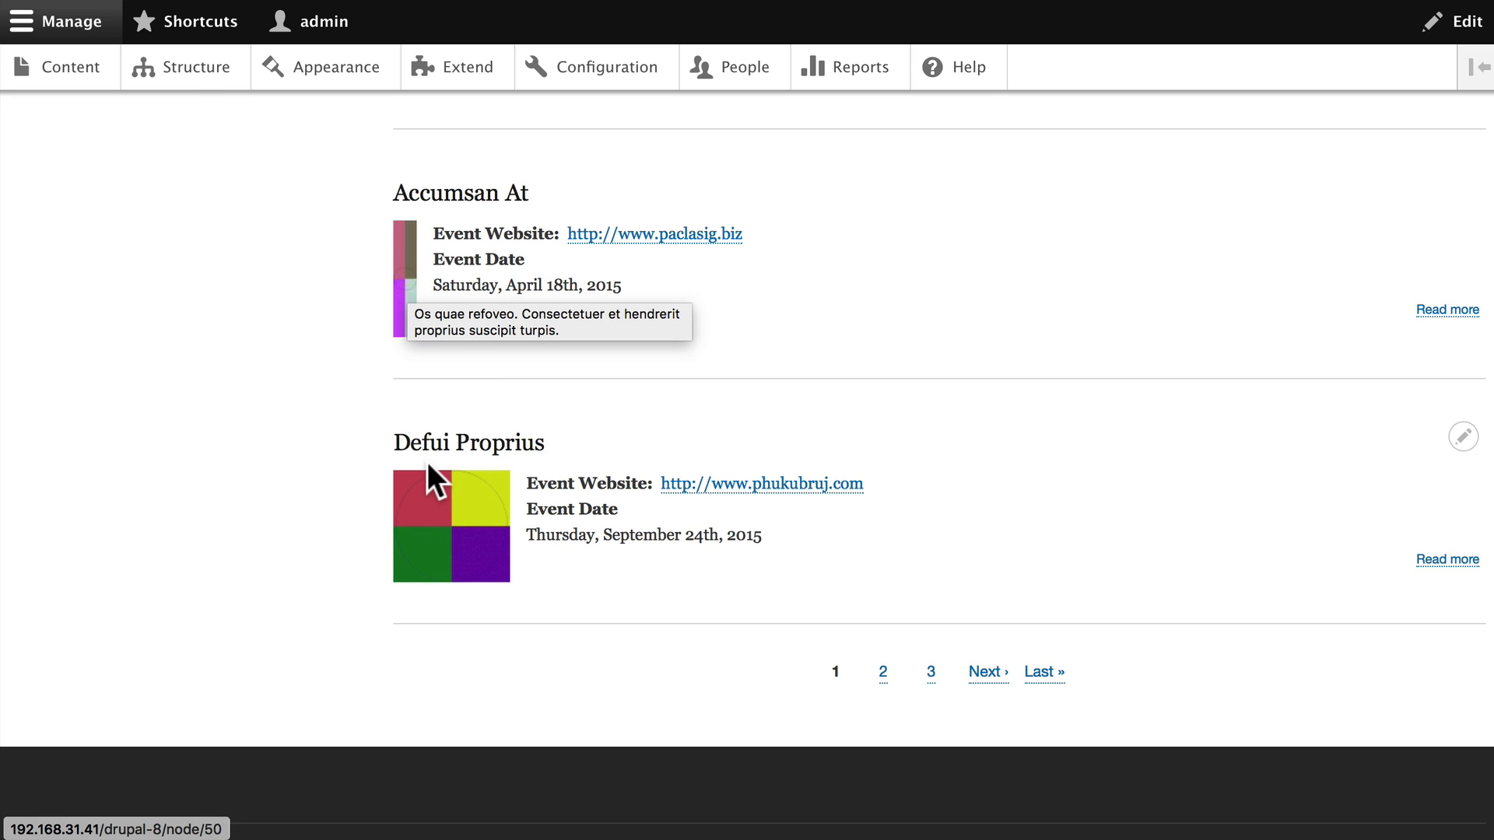
{"action": "mouse_move", "coordinate": [675, 560]}
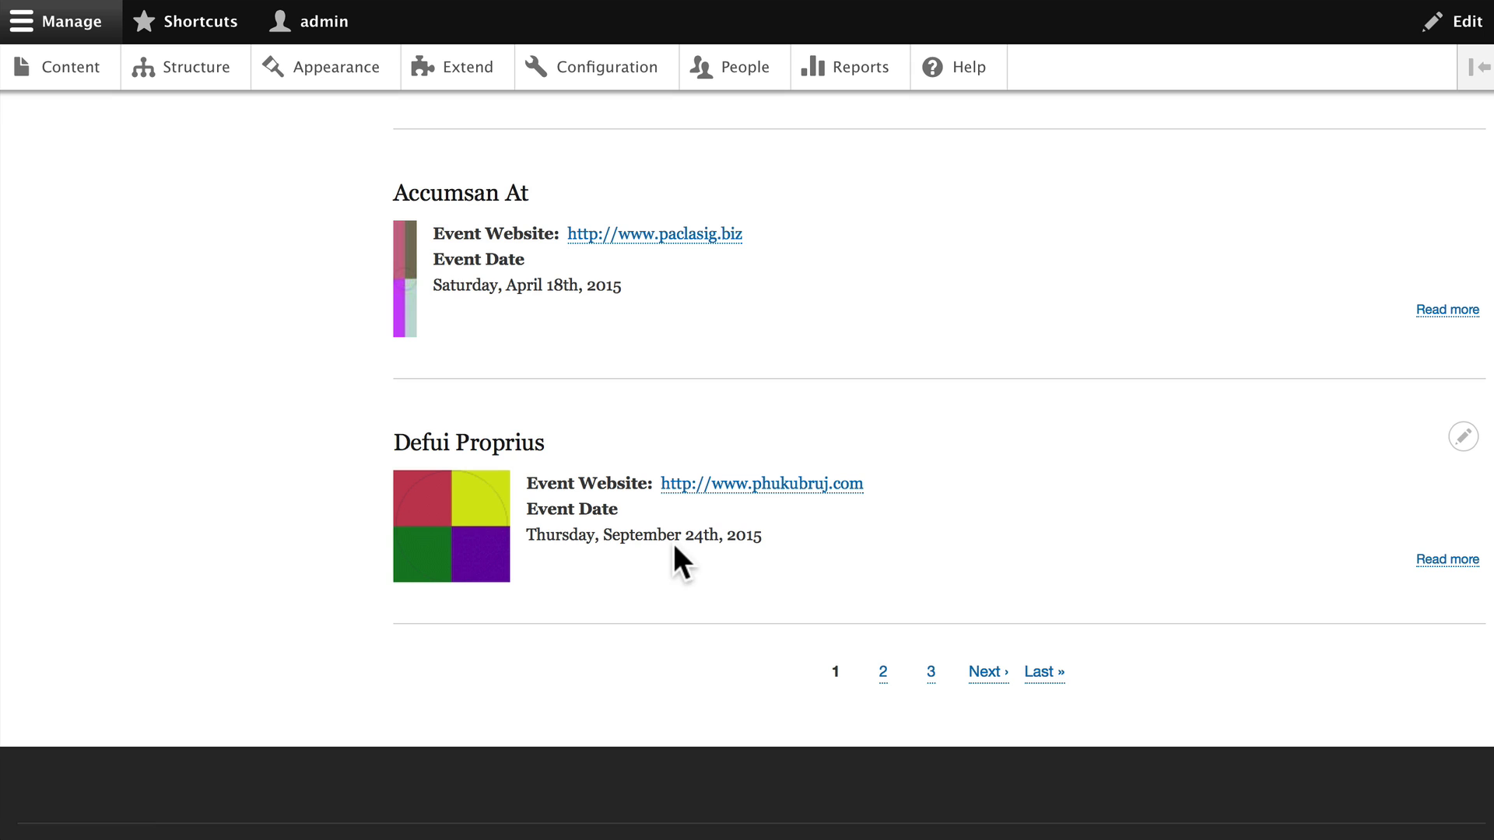